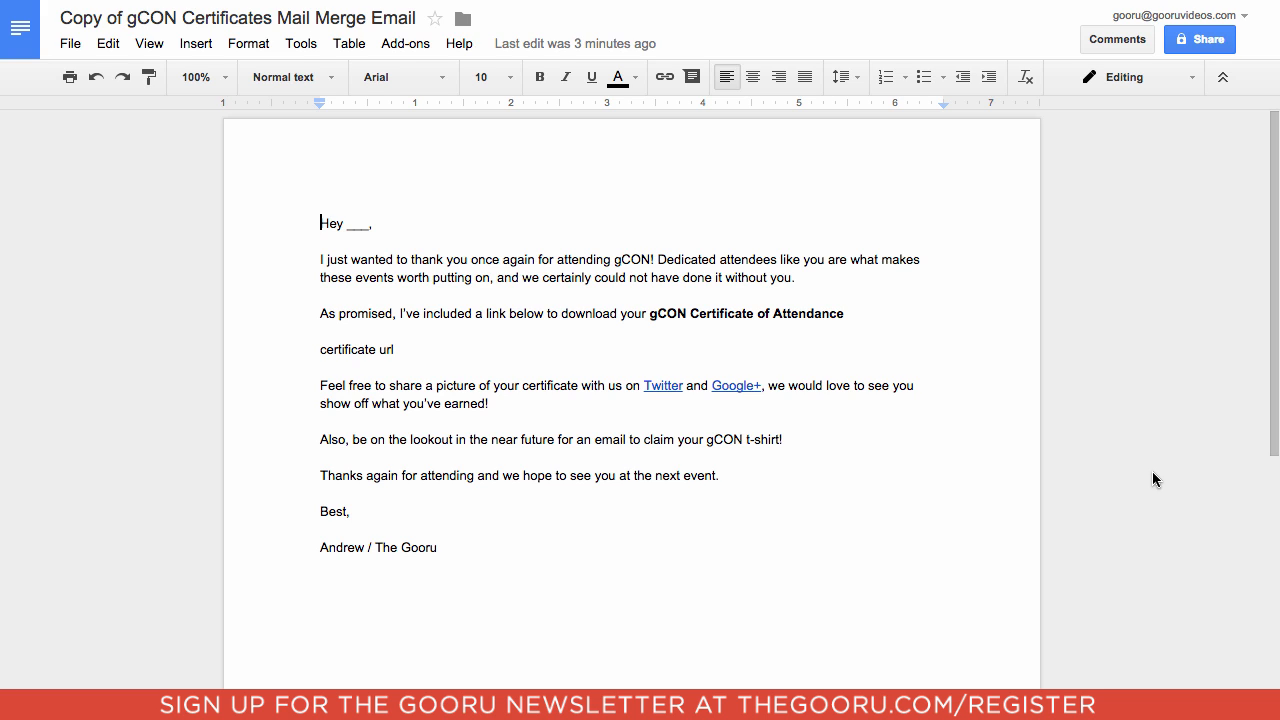
{"action": "mouse_move", "coordinate": [1148, 474]}
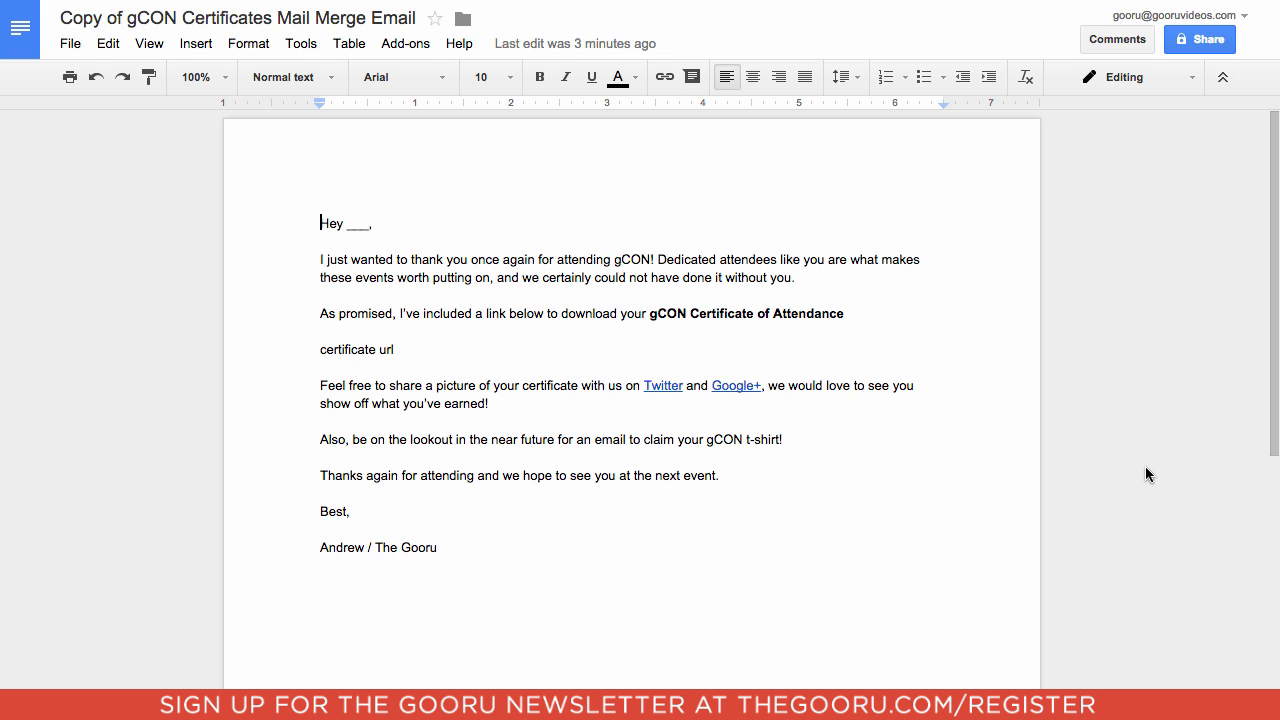
{"action": "mouse_move", "coordinate": [907, 213]}
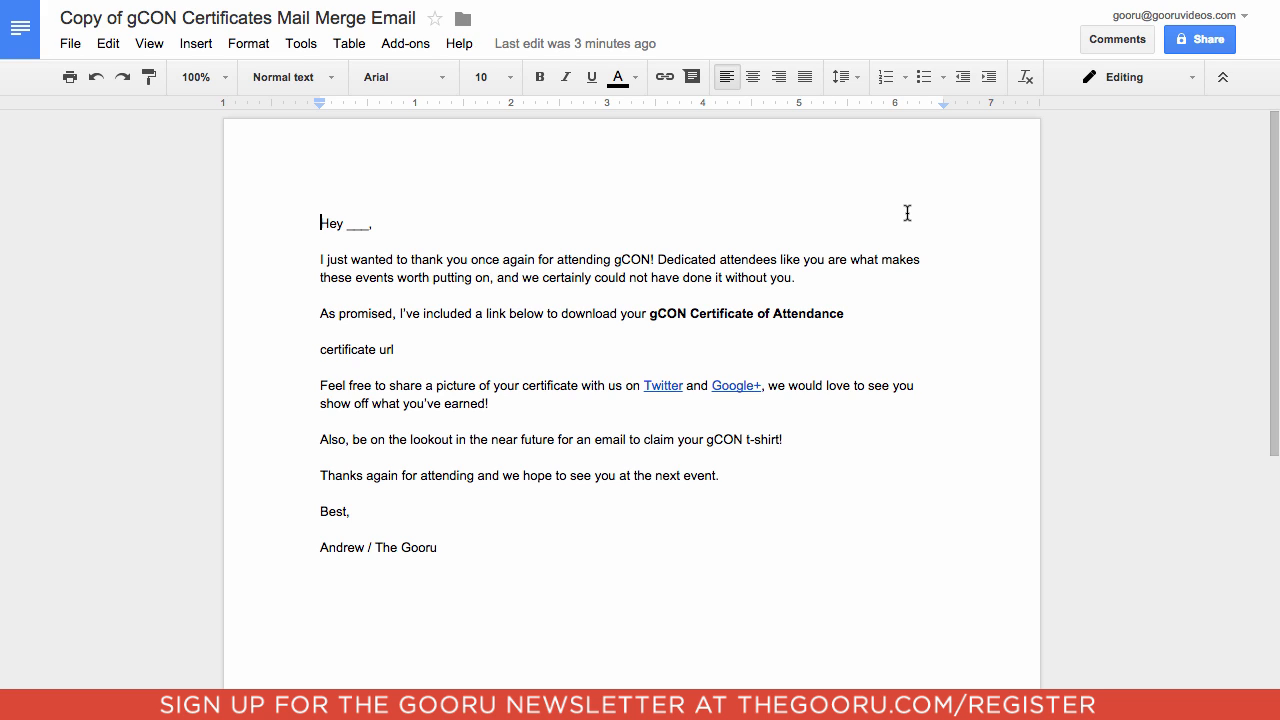
{"action": "mouse_move", "coordinate": [434, 121]}
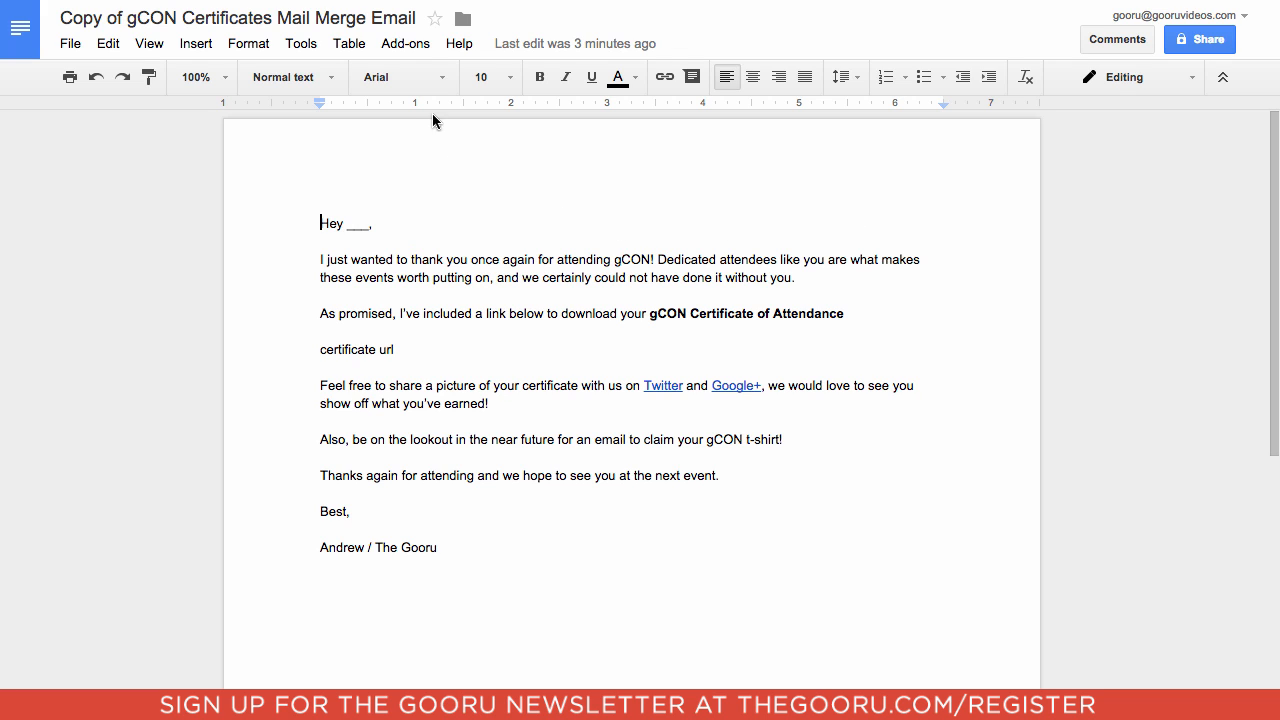
Step: Browse the add-ons gallery without installing, then reopen Add-ons to reach Merge by MailChimp
{"action": "left_click", "coordinate": [405, 43]}
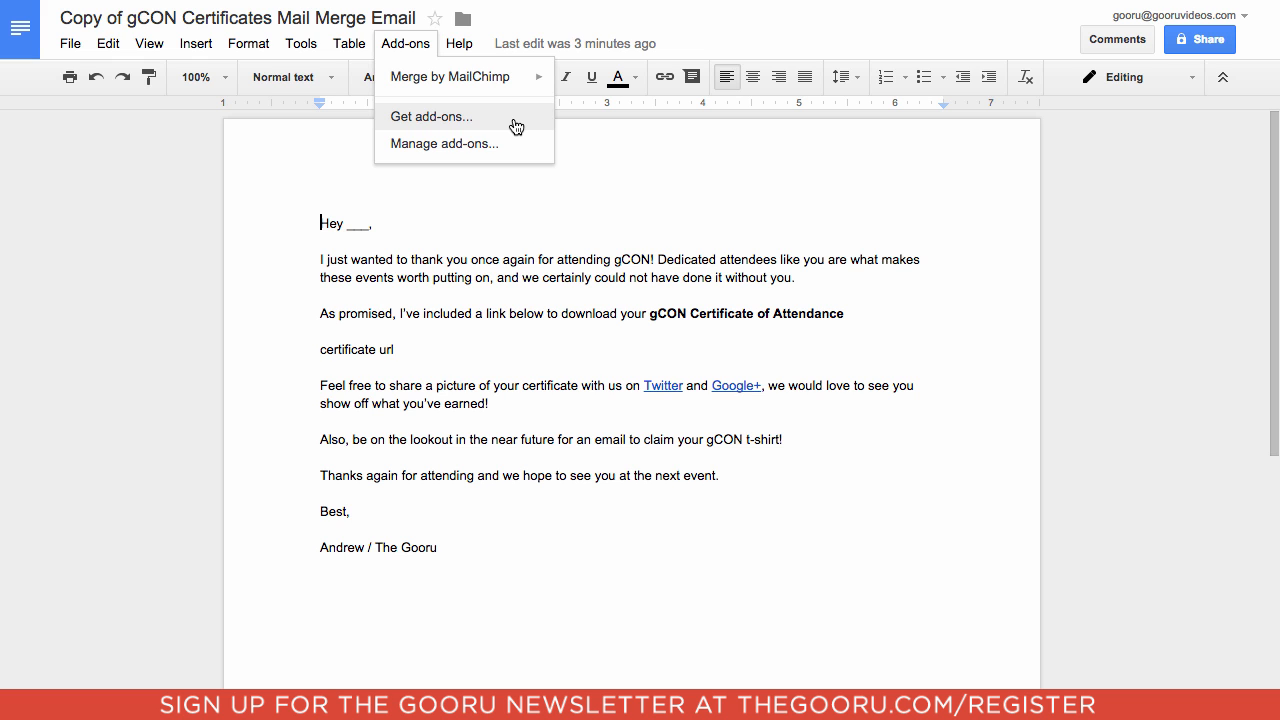
{"action": "left_click", "coordinate": [430, 116]}
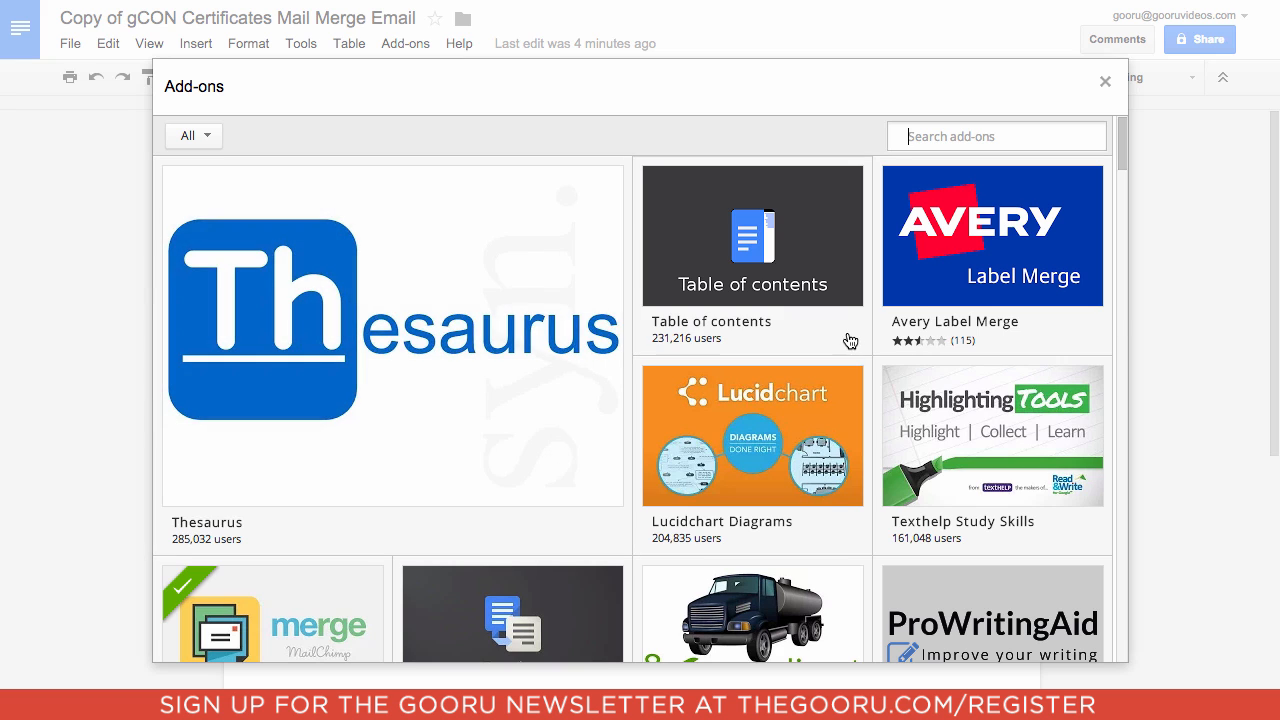
{"action": "left_click", "coordinate": [1105, 81]}
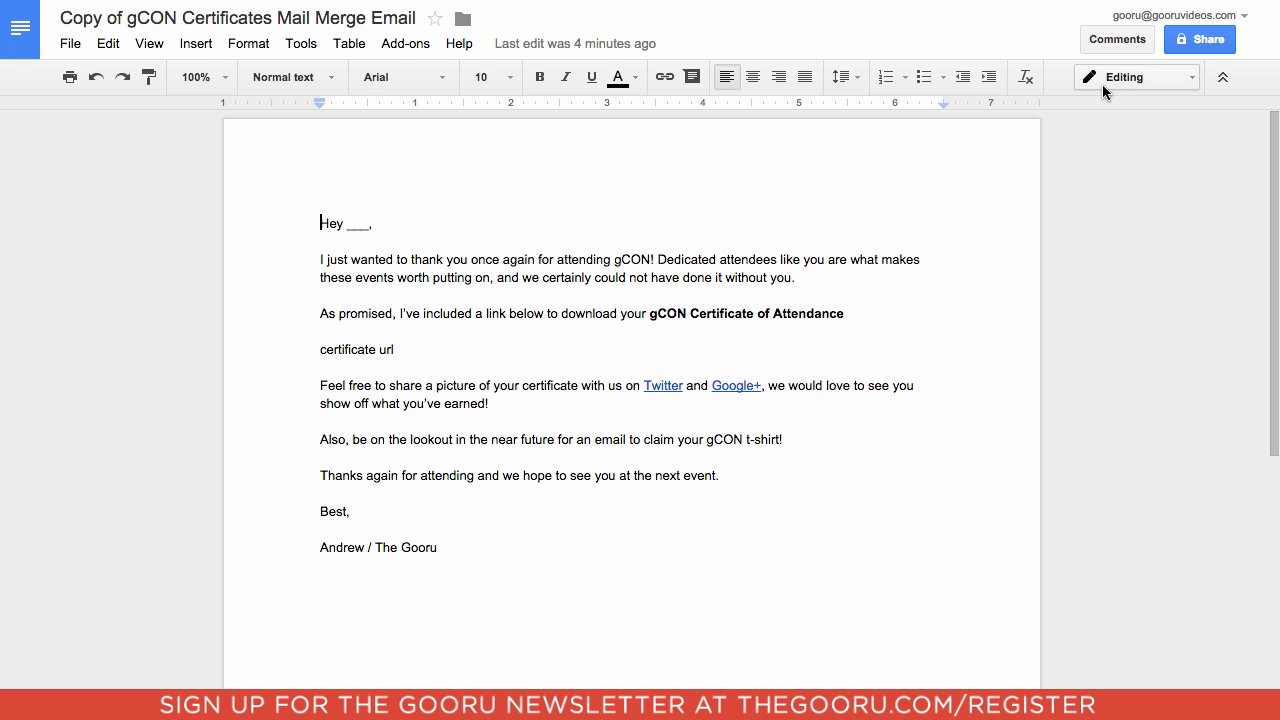
{"action": "left_click", "coordinate": [405, 43]}
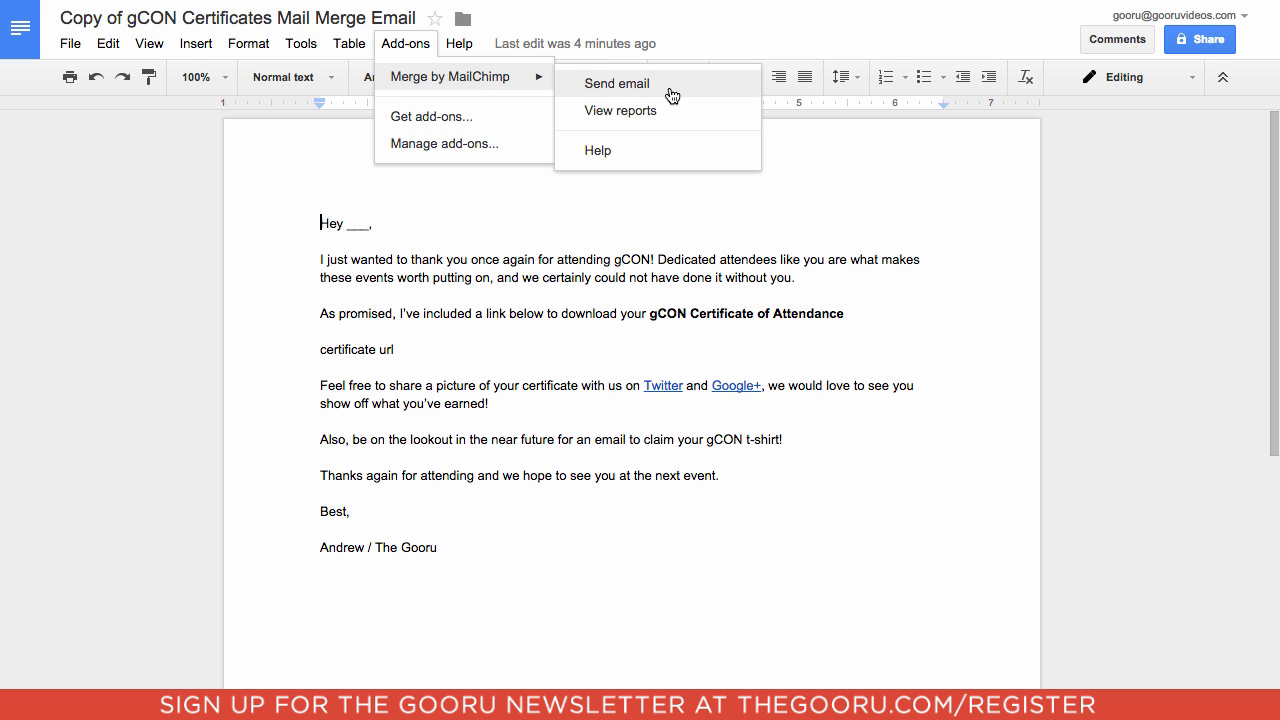
Step: Start a MailChimp Send email merge and search 'merge' for the gCON Certificates spreadsheet
{"action": "left_click", "coordinate": [617, 83]}
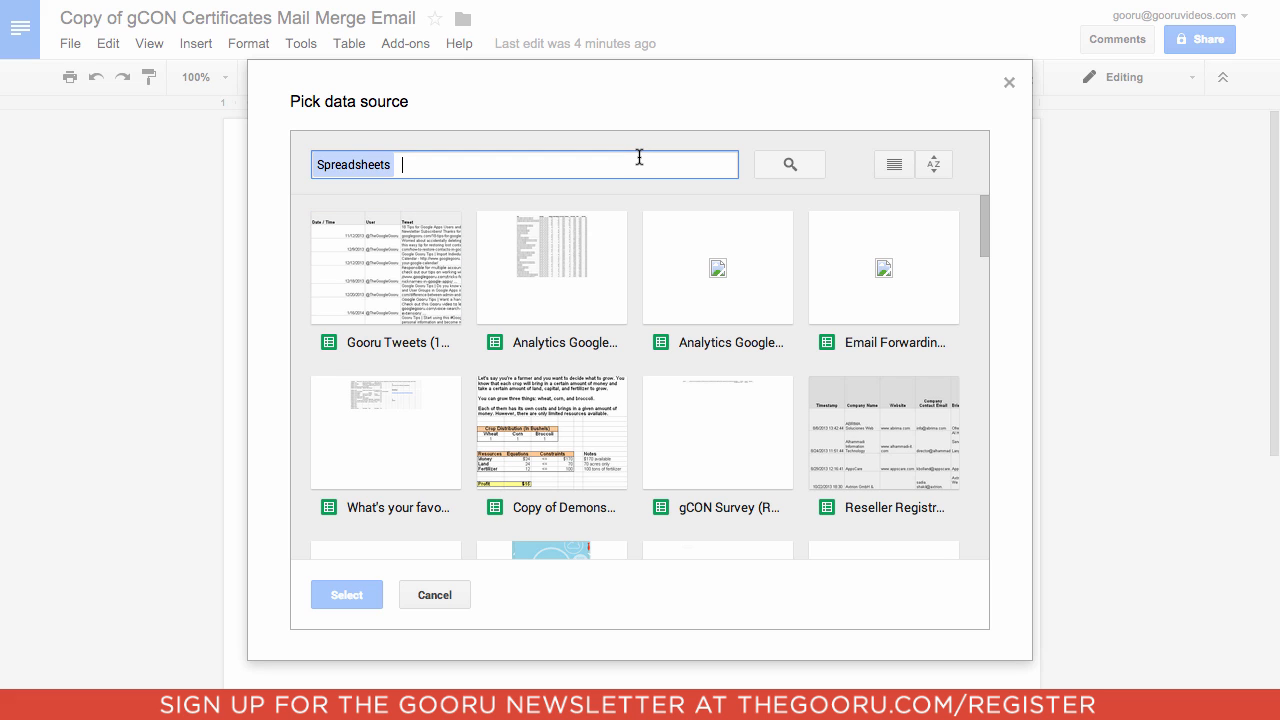
{"action": "type", "text": "merge"}
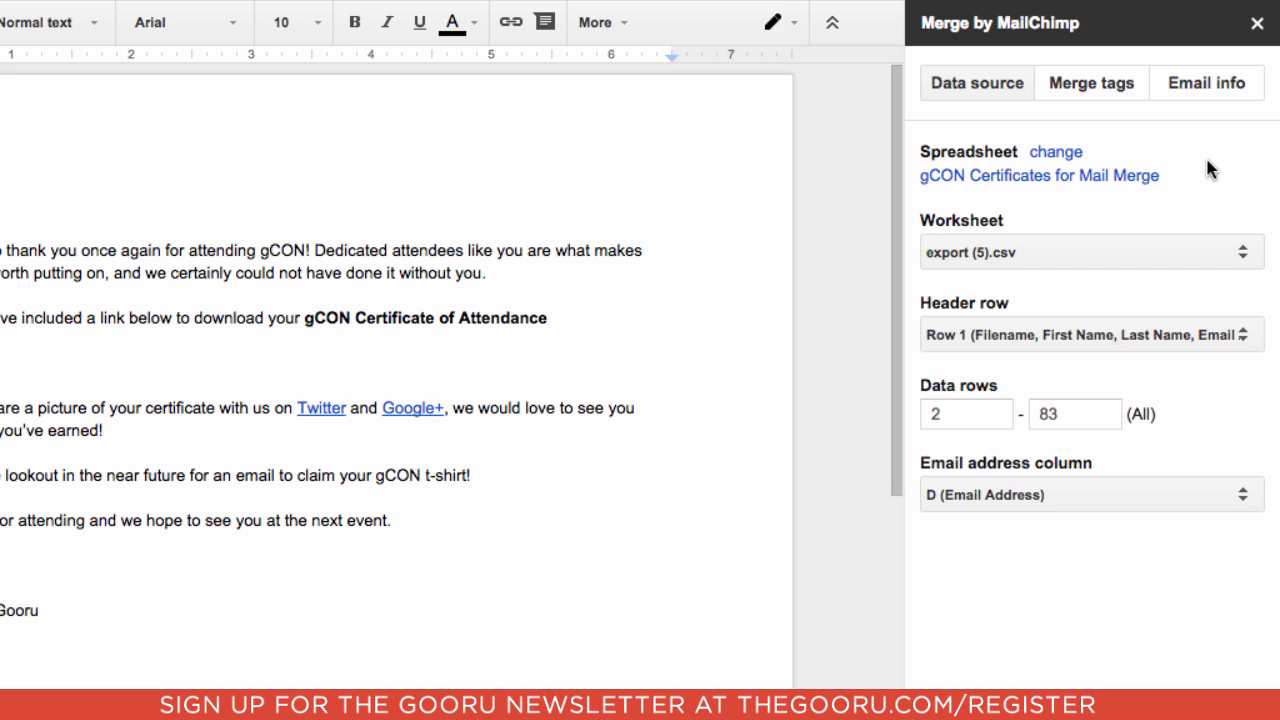
{"action": "mouse_move", "coordinate": [1224, 172]}
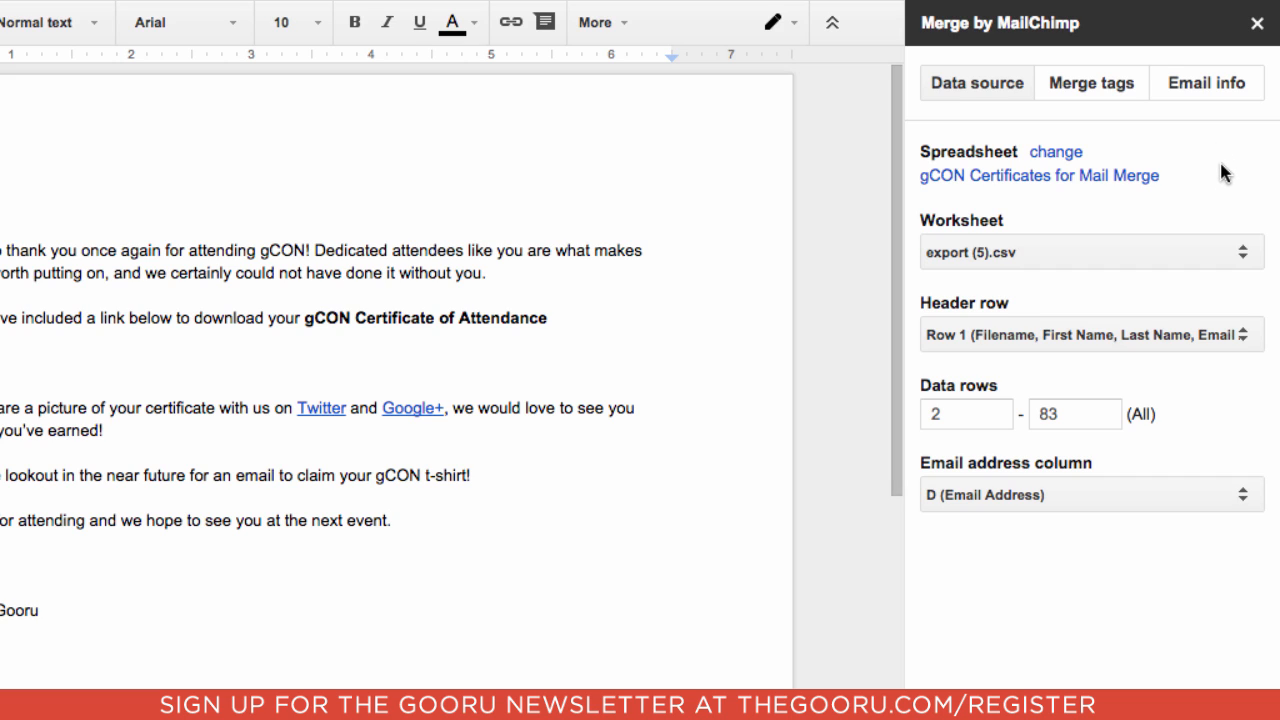
{"action": "mouse_move", "coordinate": [1227, 216]}
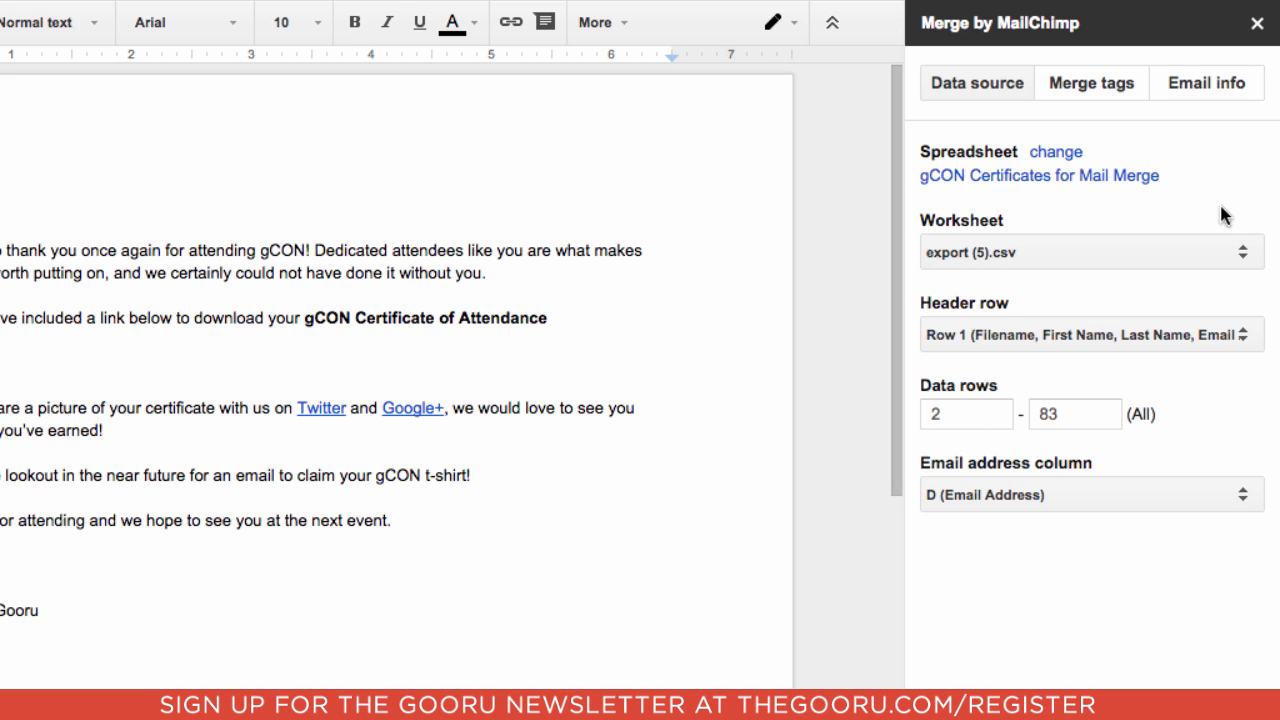
{"action": "left_click", "coordinate": [1090, 251]}
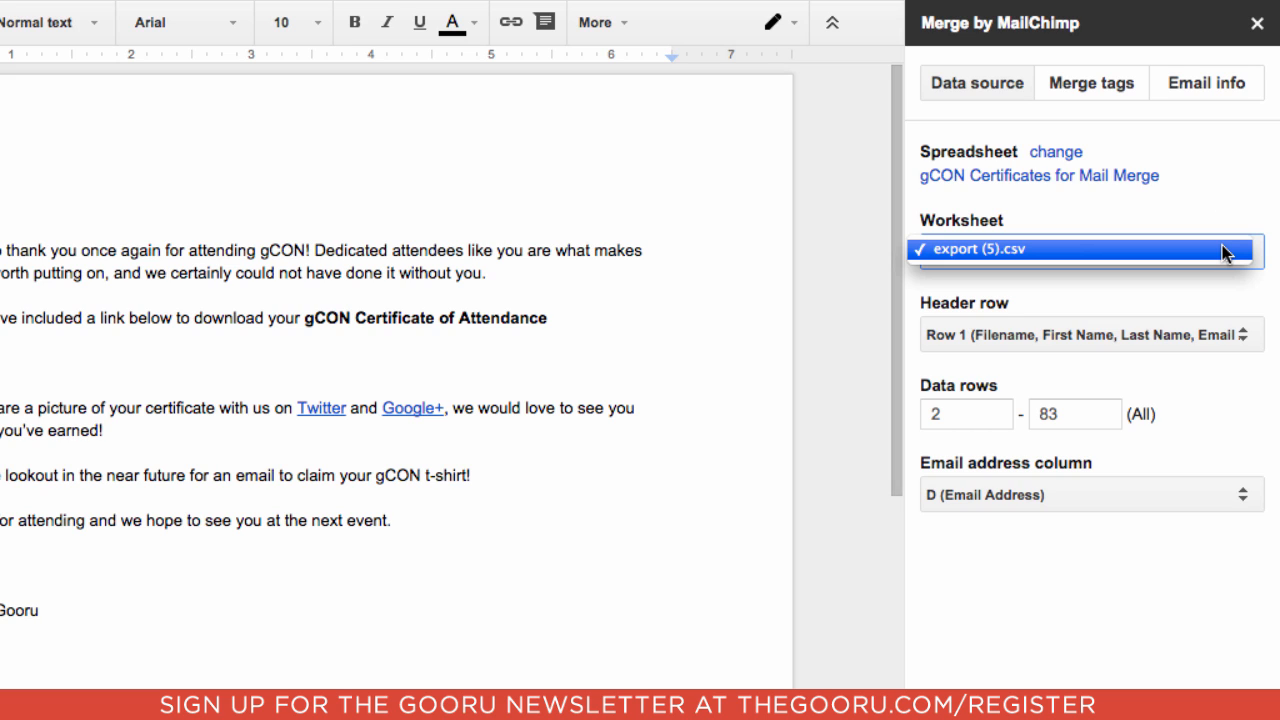
{"action": "left_click", "coordinate": [1090, 251]}
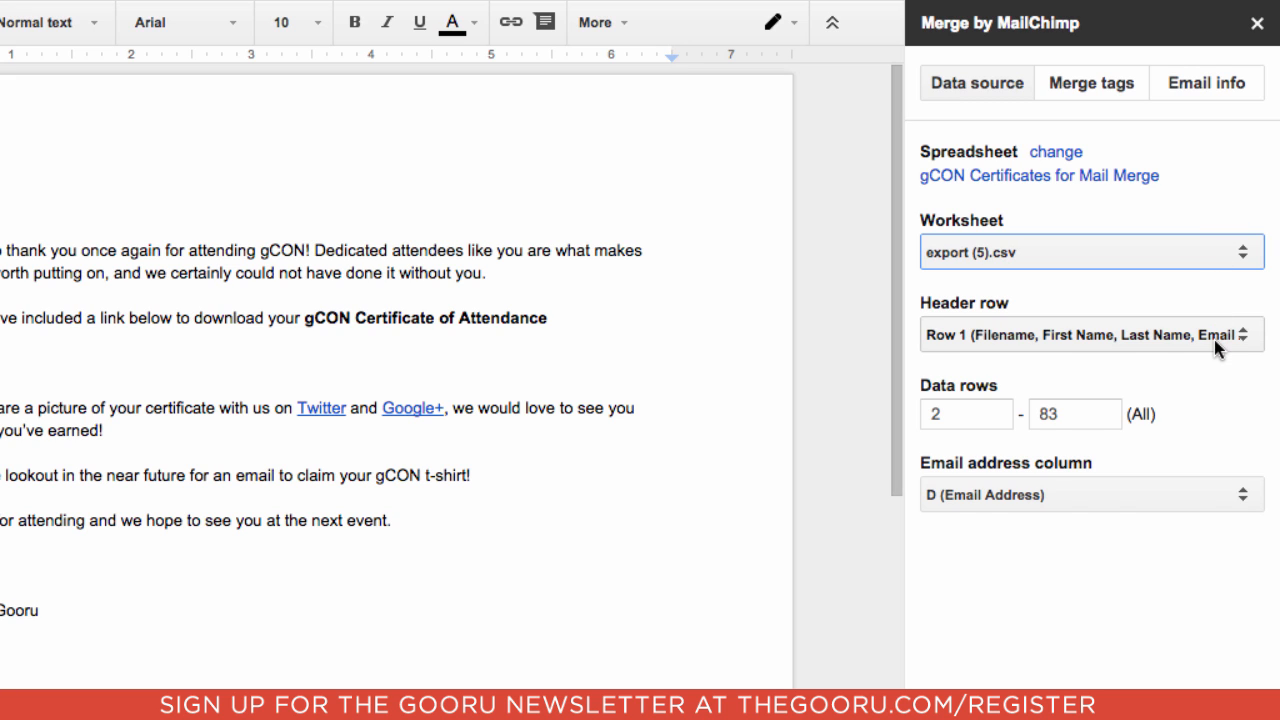
{"action": "left_click", "coordinate": [1090, 334]}
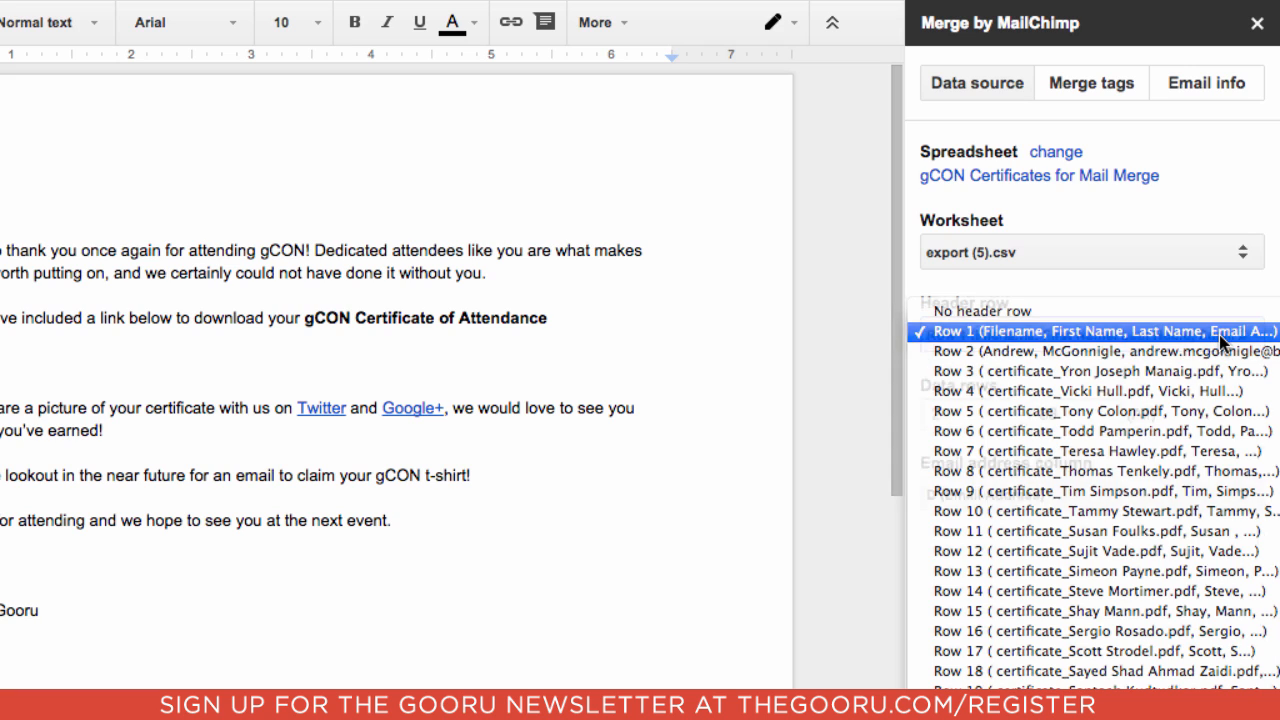
{"action": "left_click", "coordinate": [1109, 331]}
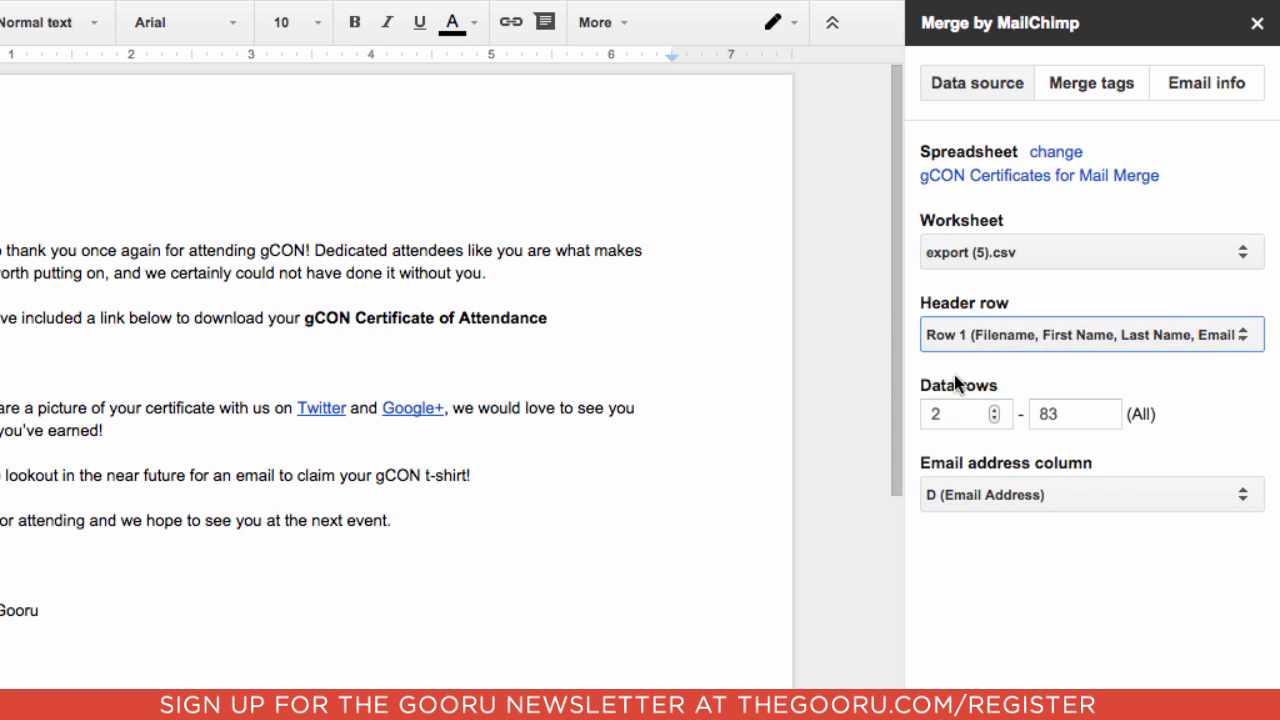
{"action": "mouse_move", "coordinate": [1165, 430]}
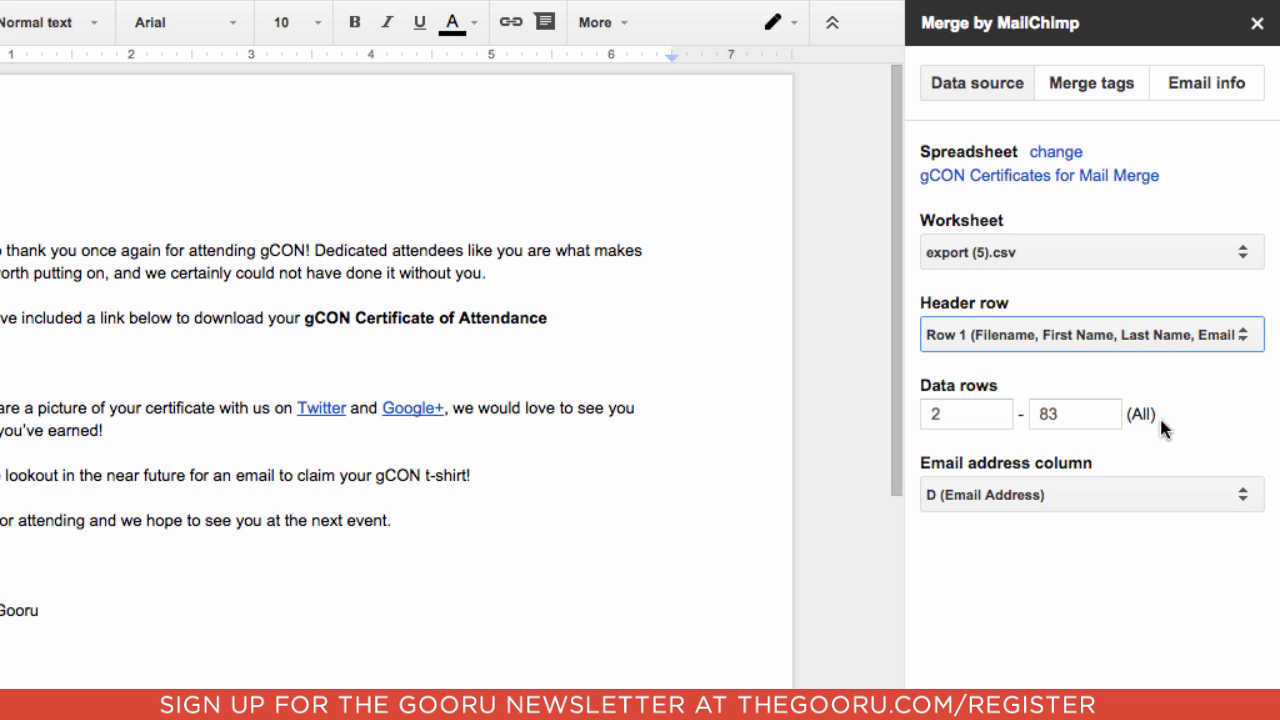
{"action": "mouse_move", "coordinate": [1211, 432]}
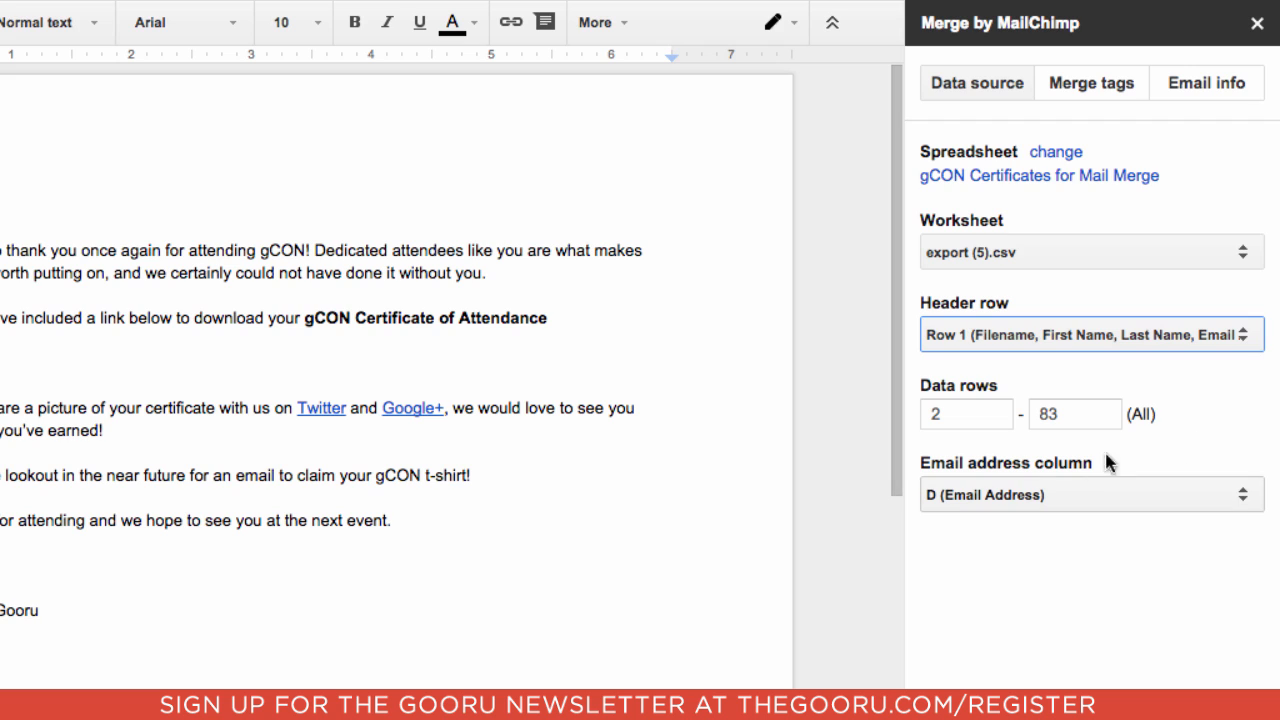
{"action": "mouse_move", "coordinate": [972, 480]}
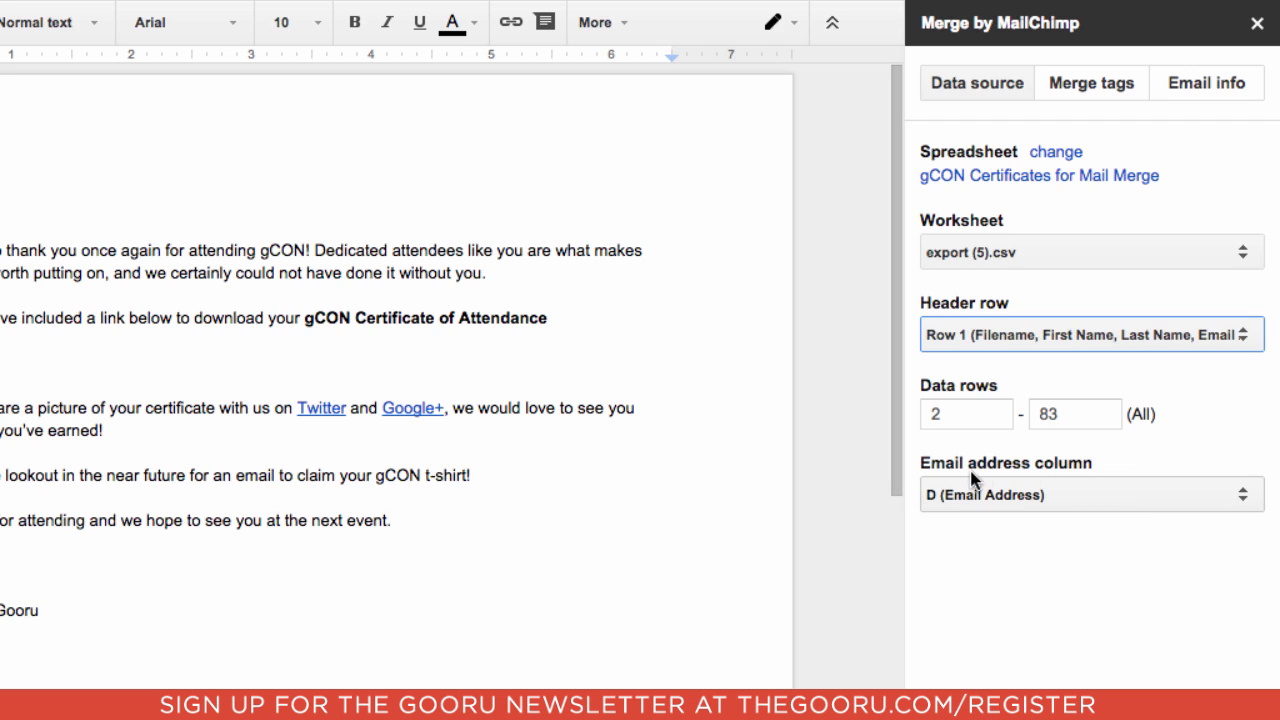
{"action": "mouse_move", "coordinate": [1210, 502]}
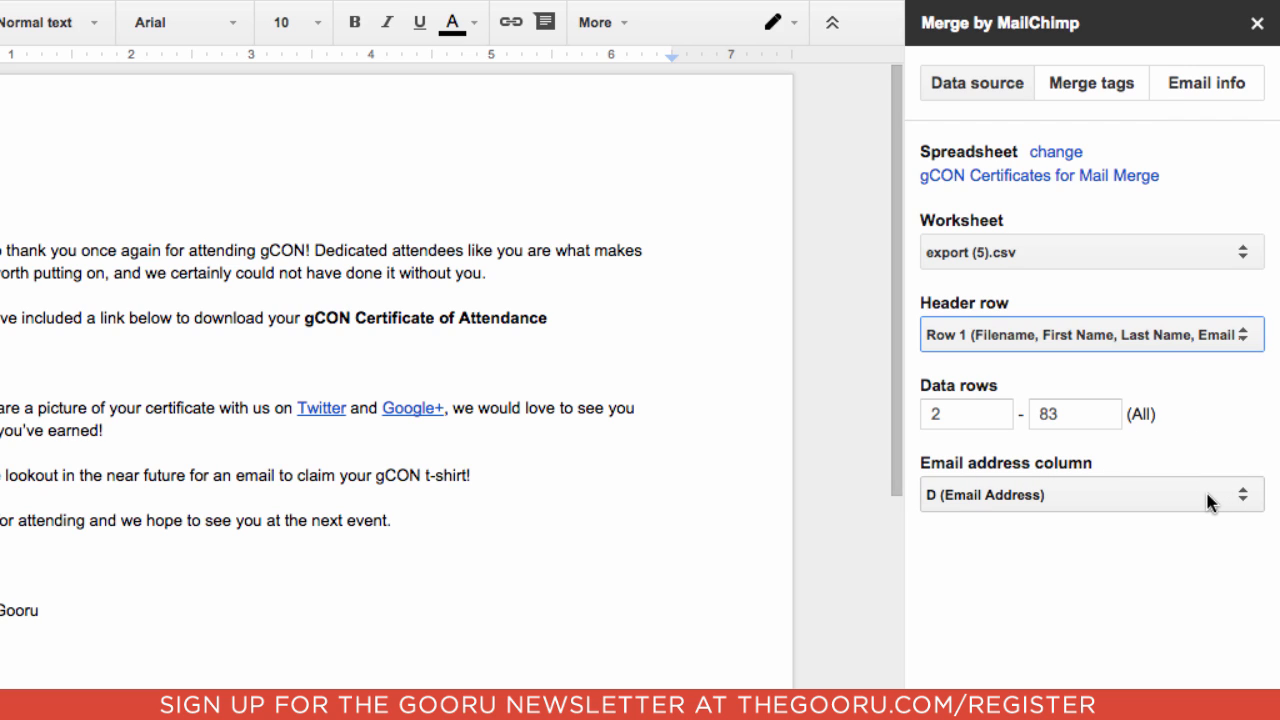
{"action": "mouse_move", "coordinate": [1200, 190]}
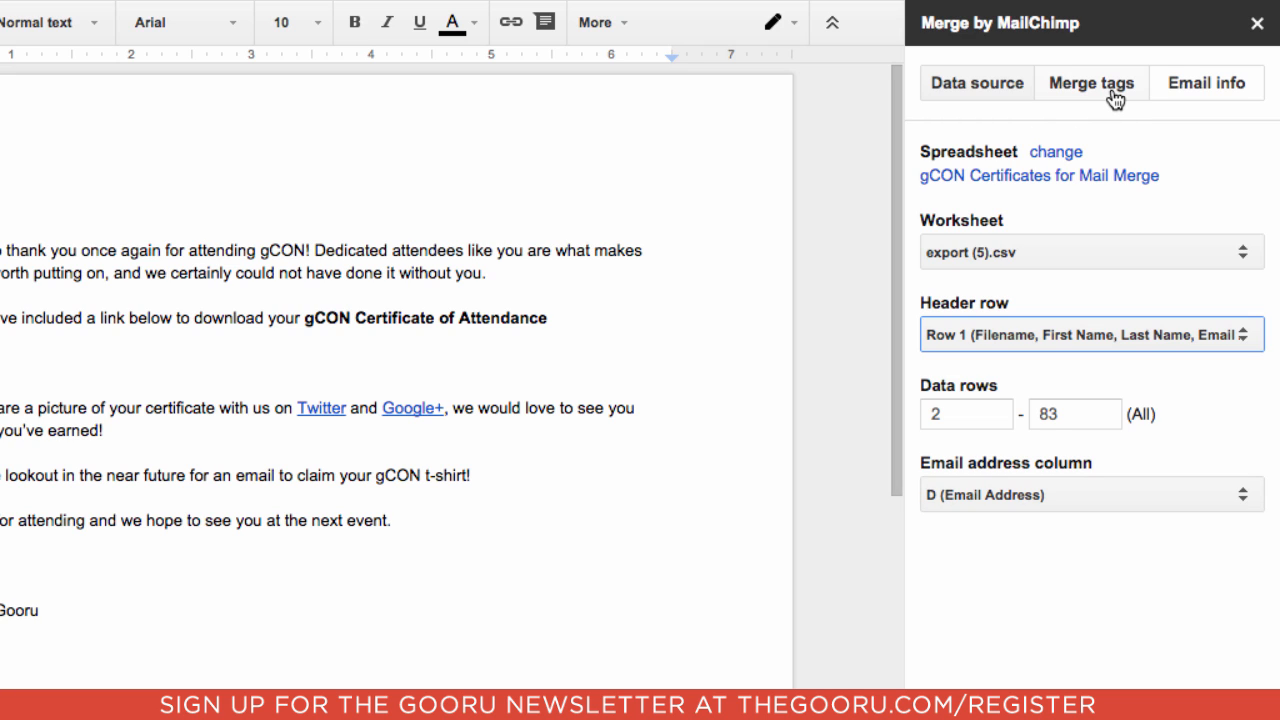
Step: Show the MailChimp panel's Merge tags, including First Name and Location
{"action": "left_click", "coordinate": [1091, 83]}
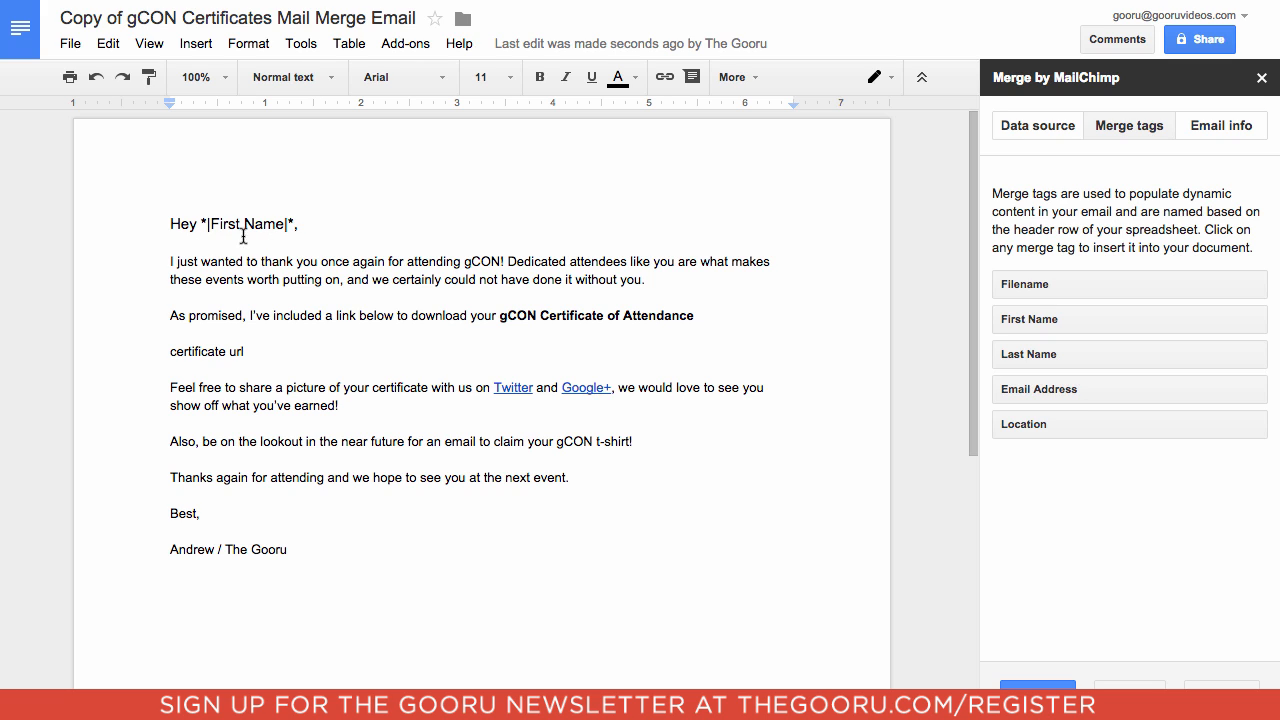
{"action": "mouse_move", "coordinate": [693, 273]}
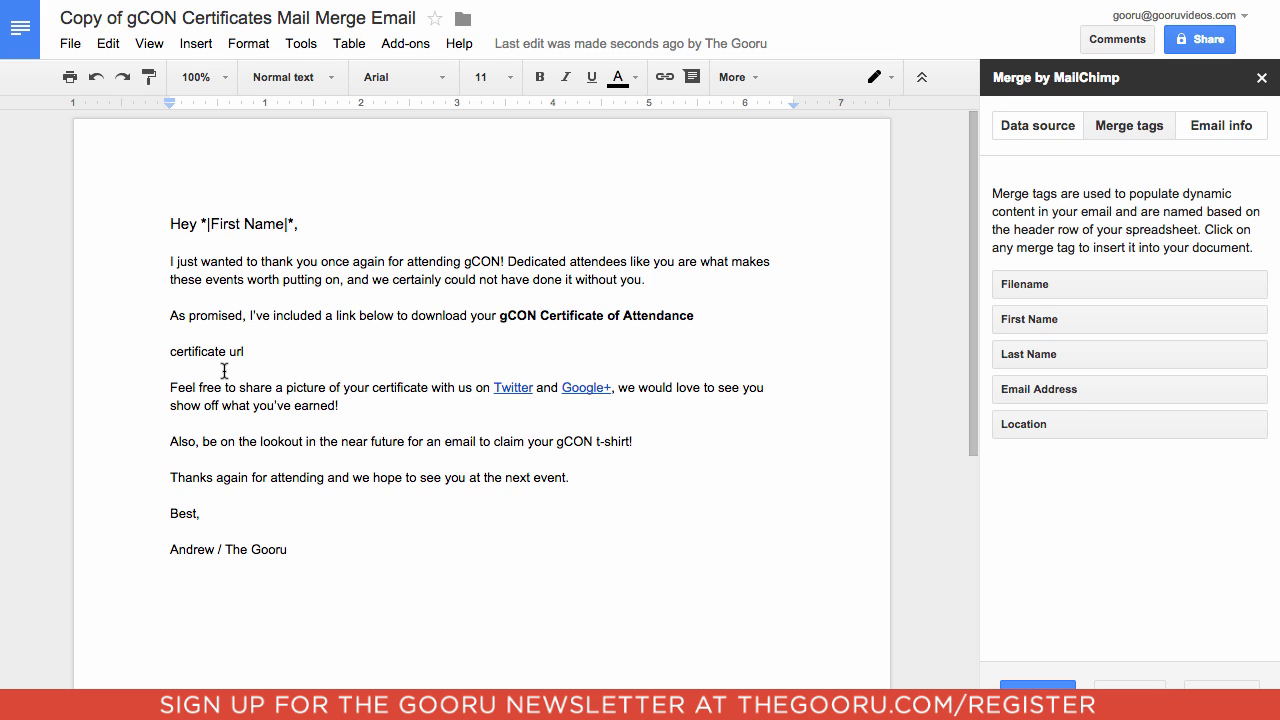
{"action": "mouse_move", "coordinate": [170, 351]}
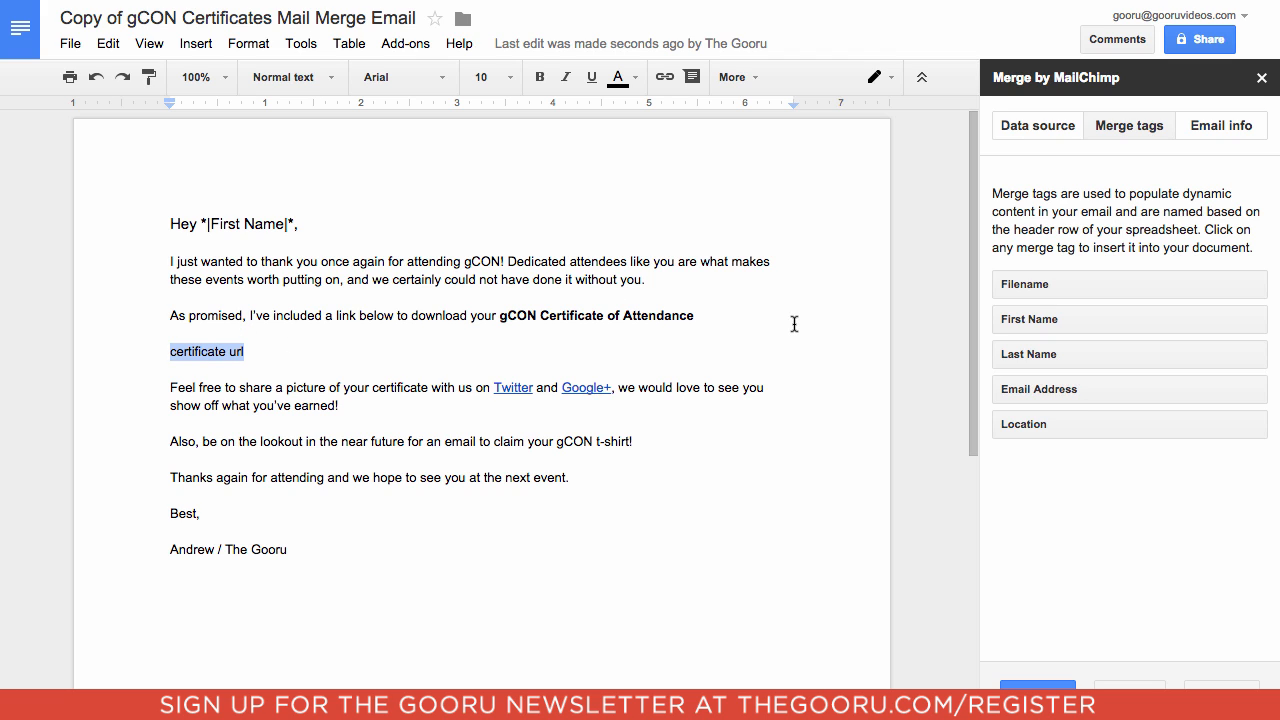
{"action": "mouse_move", "coordinate": [233, 373]}
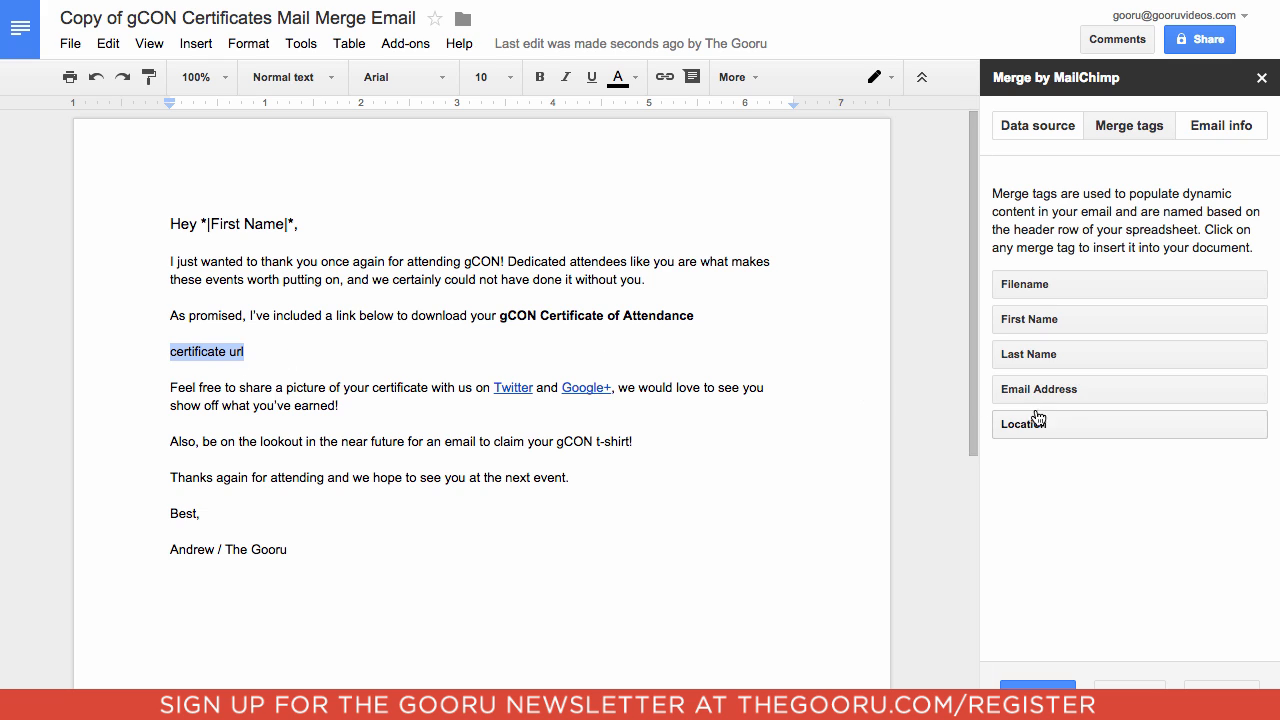
{"action": "mouse_move", "coordinate": [1124, 433]}
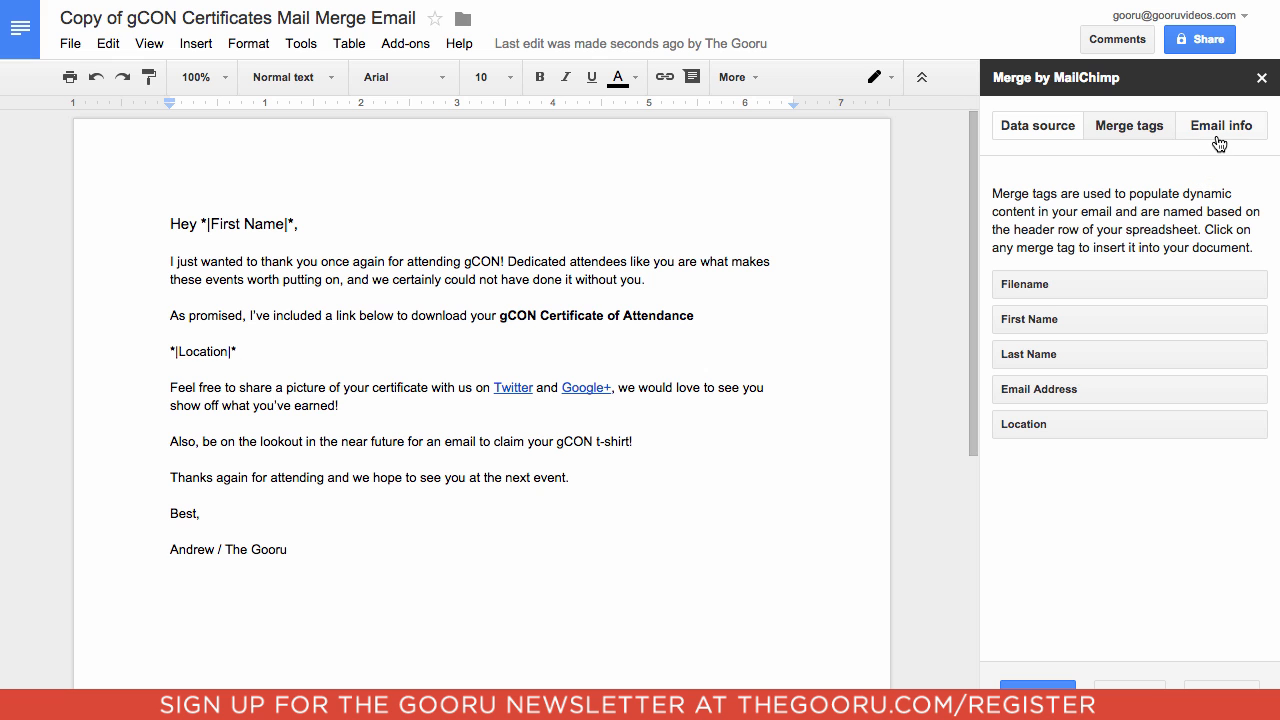
{"action": "left_click", "coordinate": [1220, 125]}
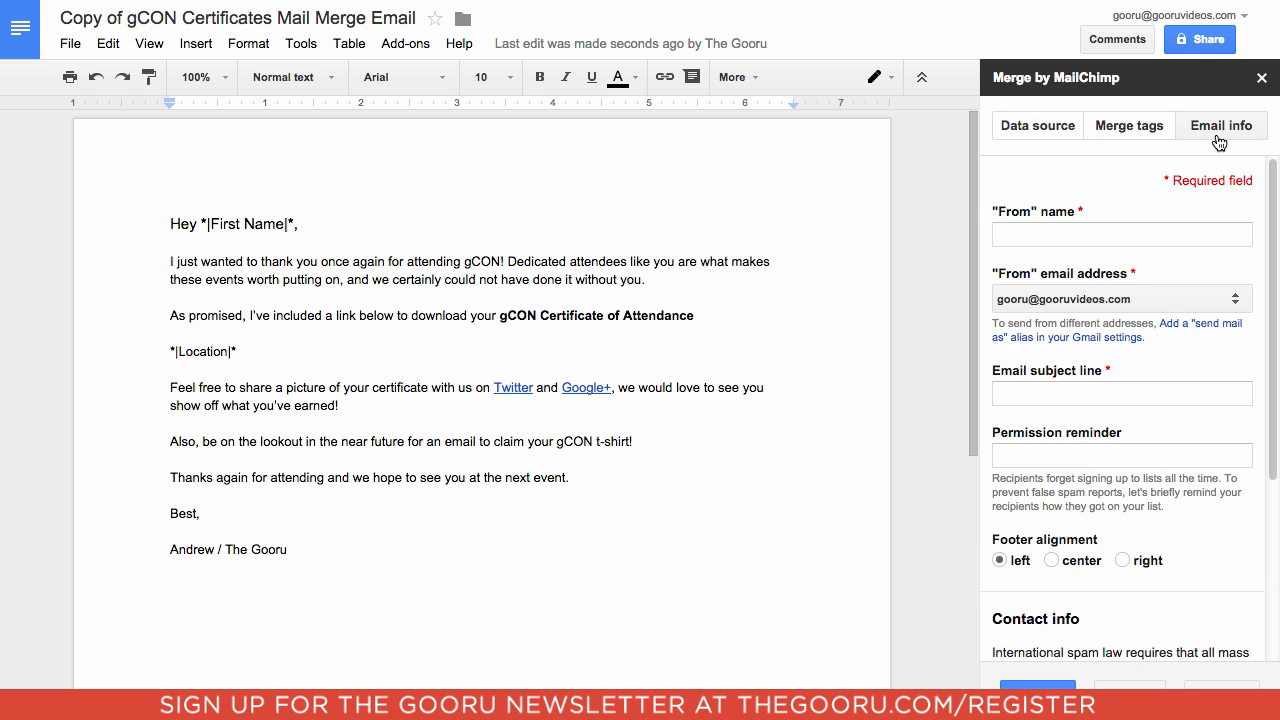
{"action": "left_click", "coordinate": [1121, 234]}
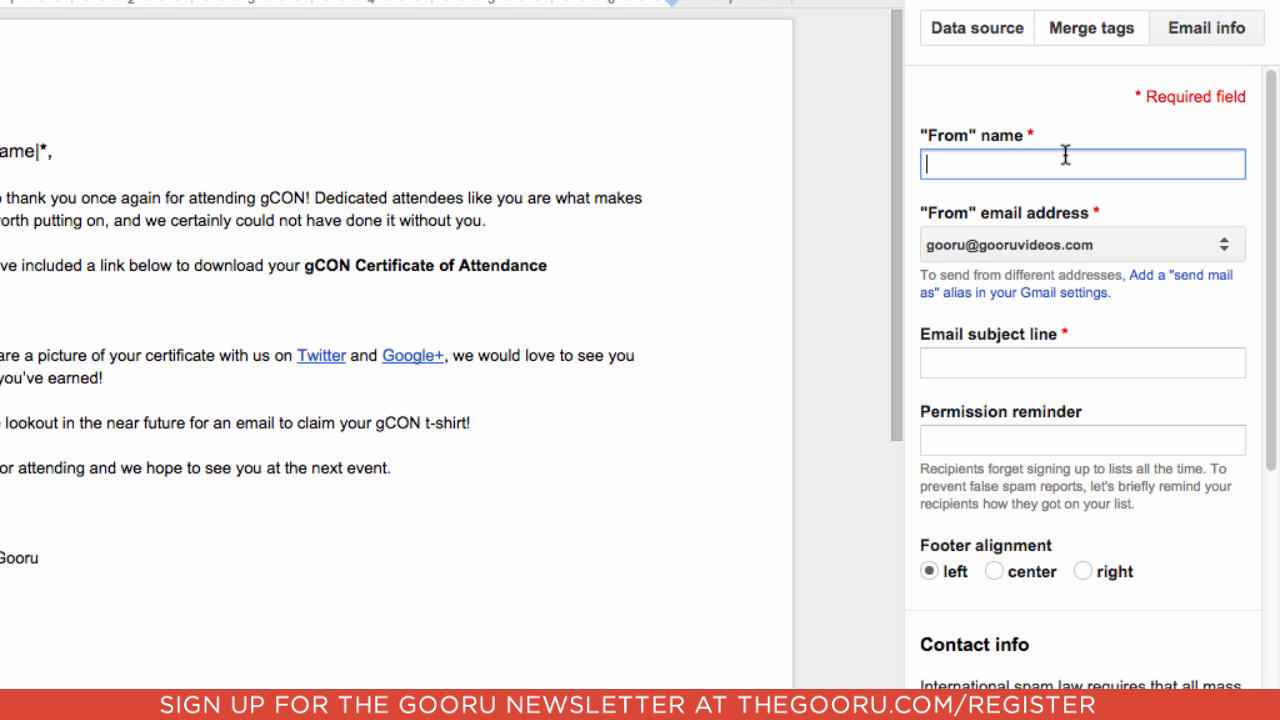
{"action": "type", "text": "The Gooru"}
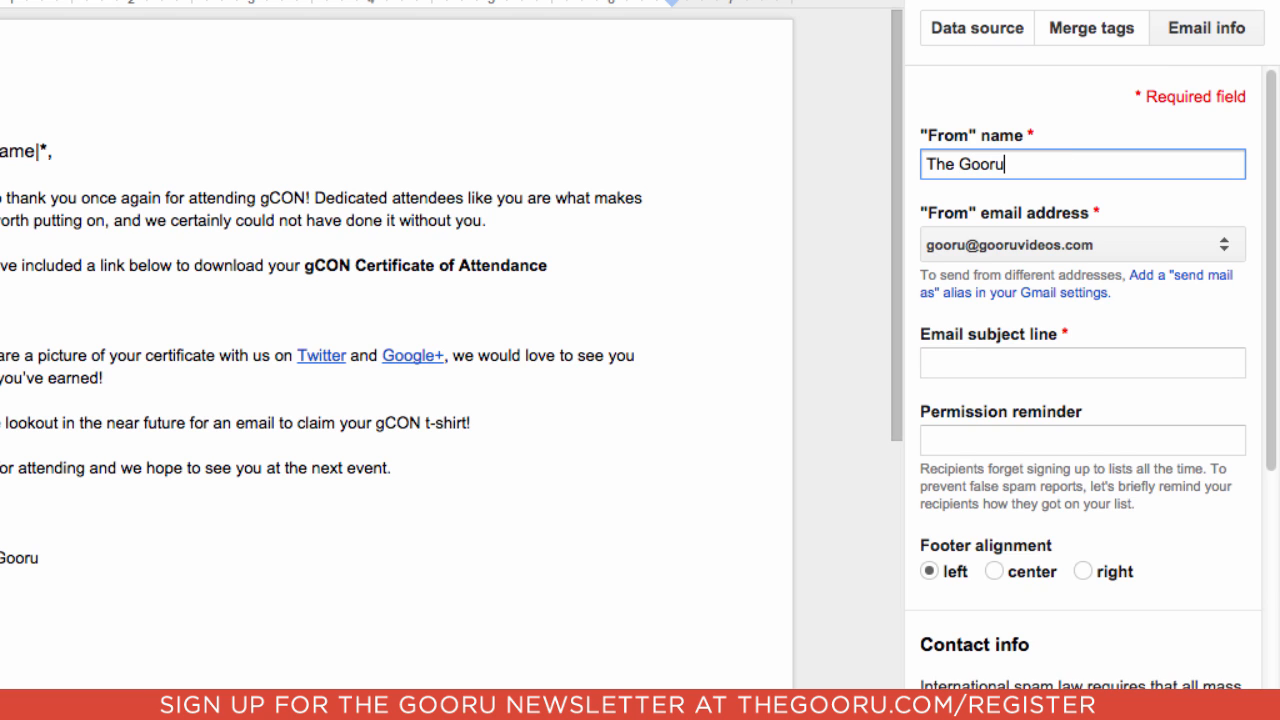
{"action": "mouse_move", "coordinate": [1170, 245]}
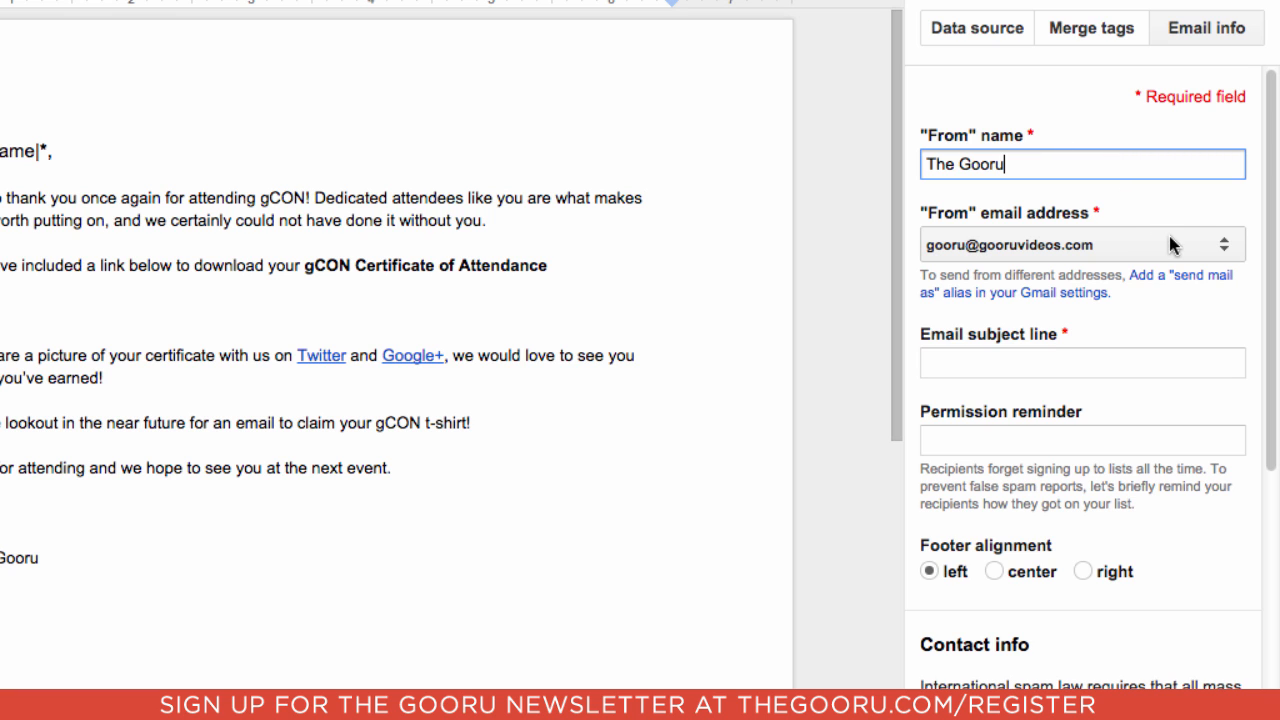
{"action": "left_click", "coordinate": [1082, 244]}
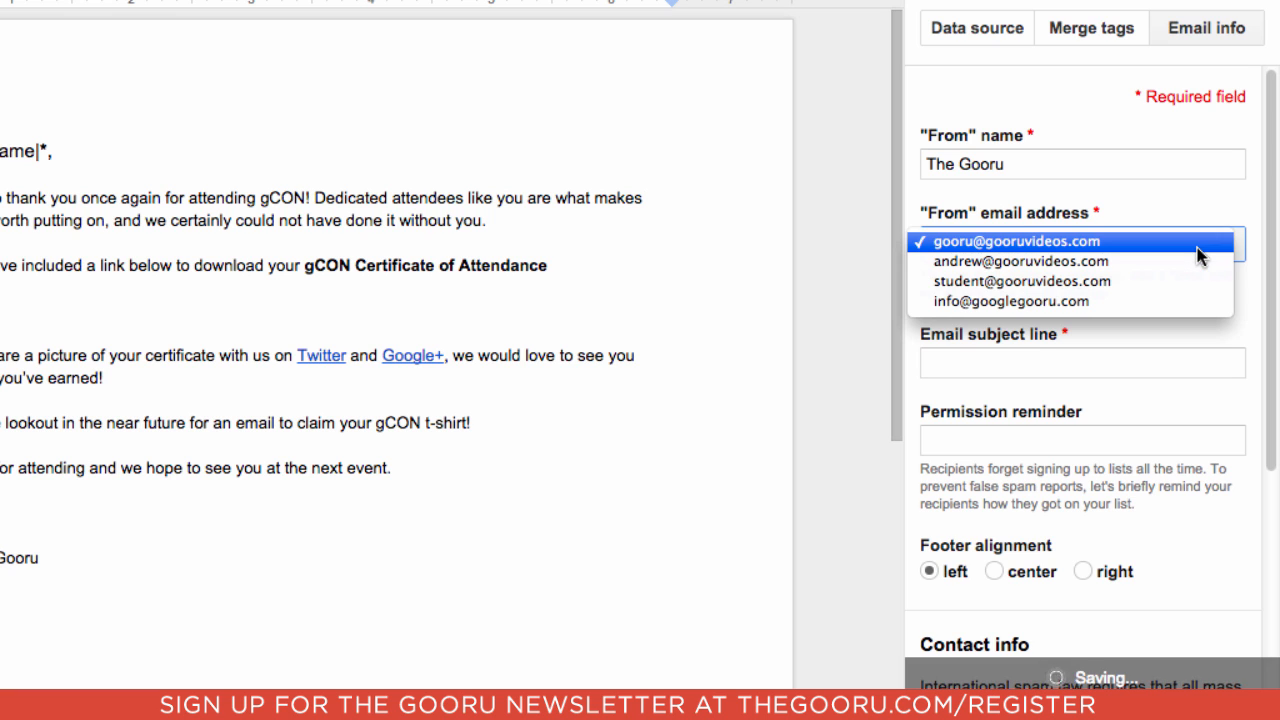
{"action": "mouse_move", "coordinate": [1020, 261]}
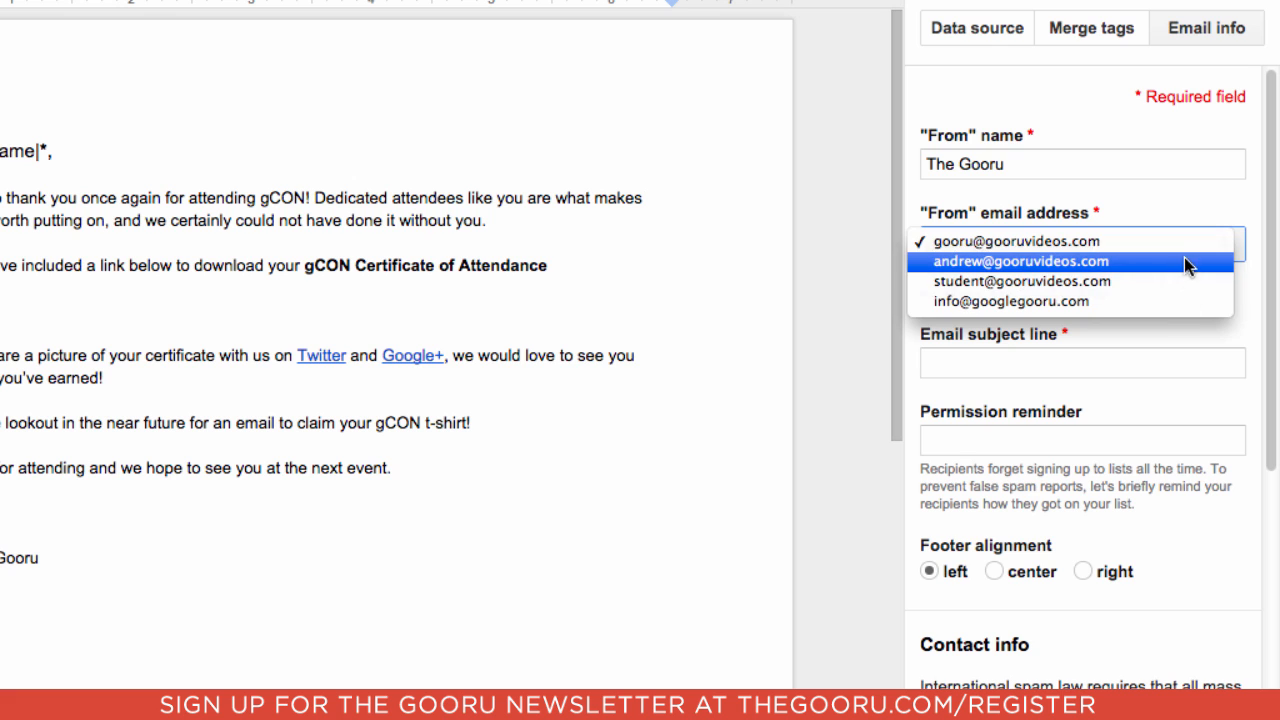
{"action": "left_click", "coordinate": [1020, 261]}
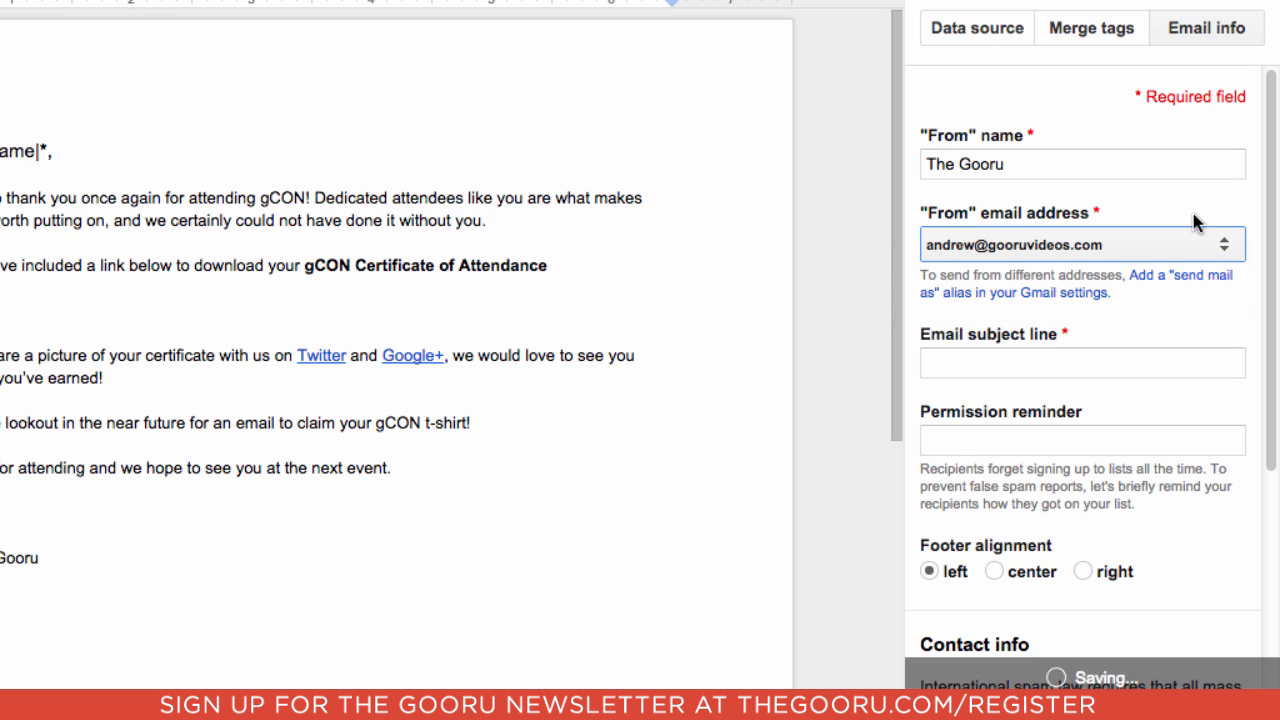
Step: Enter 'gCON Certificate of Attendance' as the email subject line
{"action": "left_click", "coordinate": [1082, 362]}
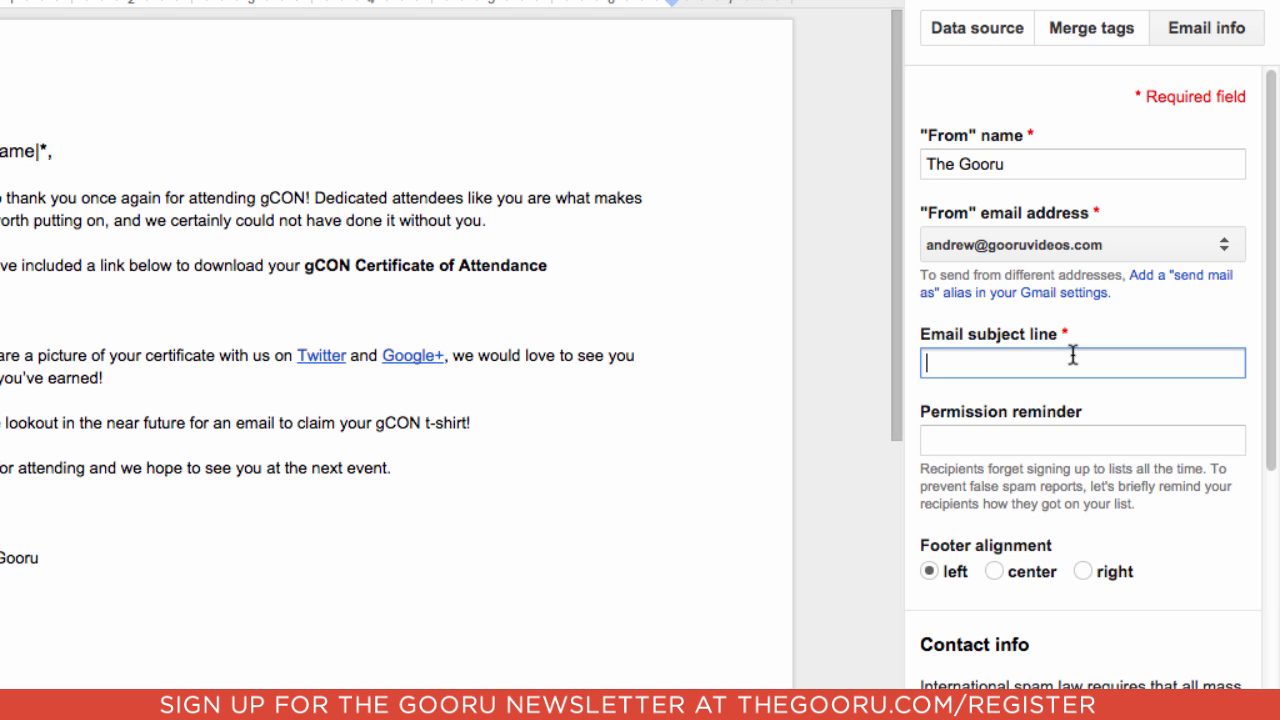
{"action": "type", "text": "gCON Certif"}
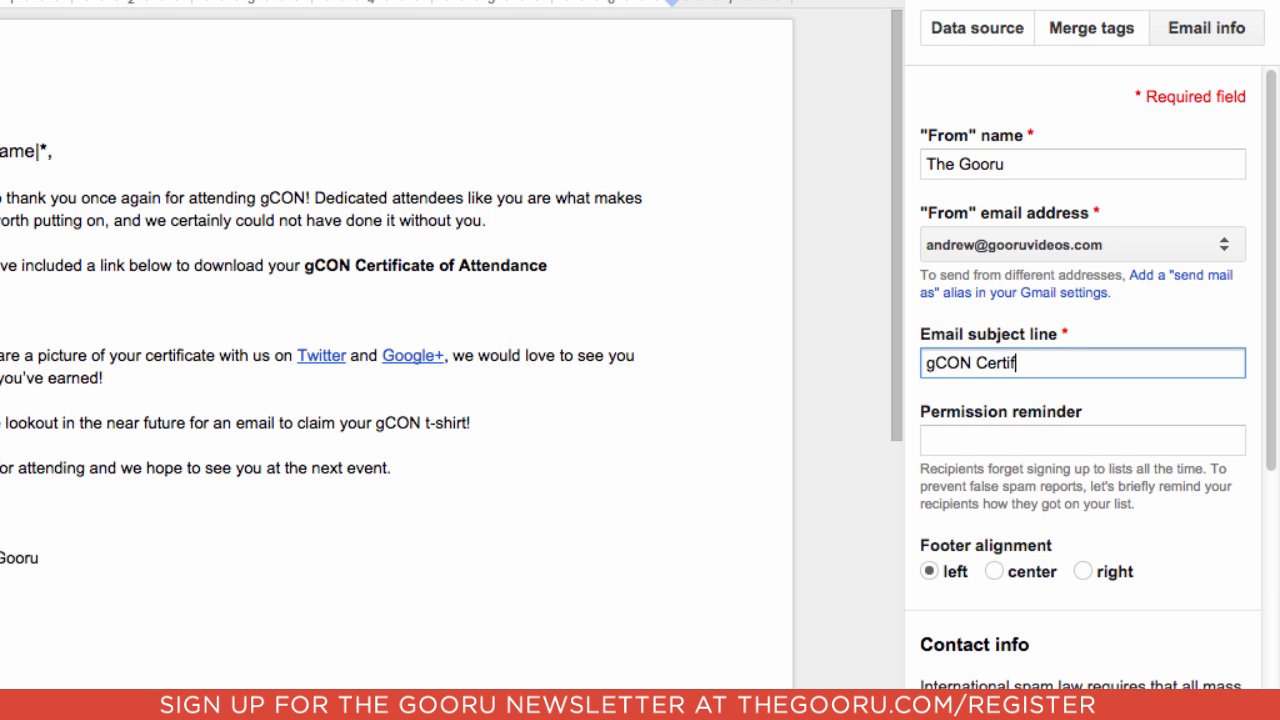
{"action": "type", "text": "icate of Attenda"}
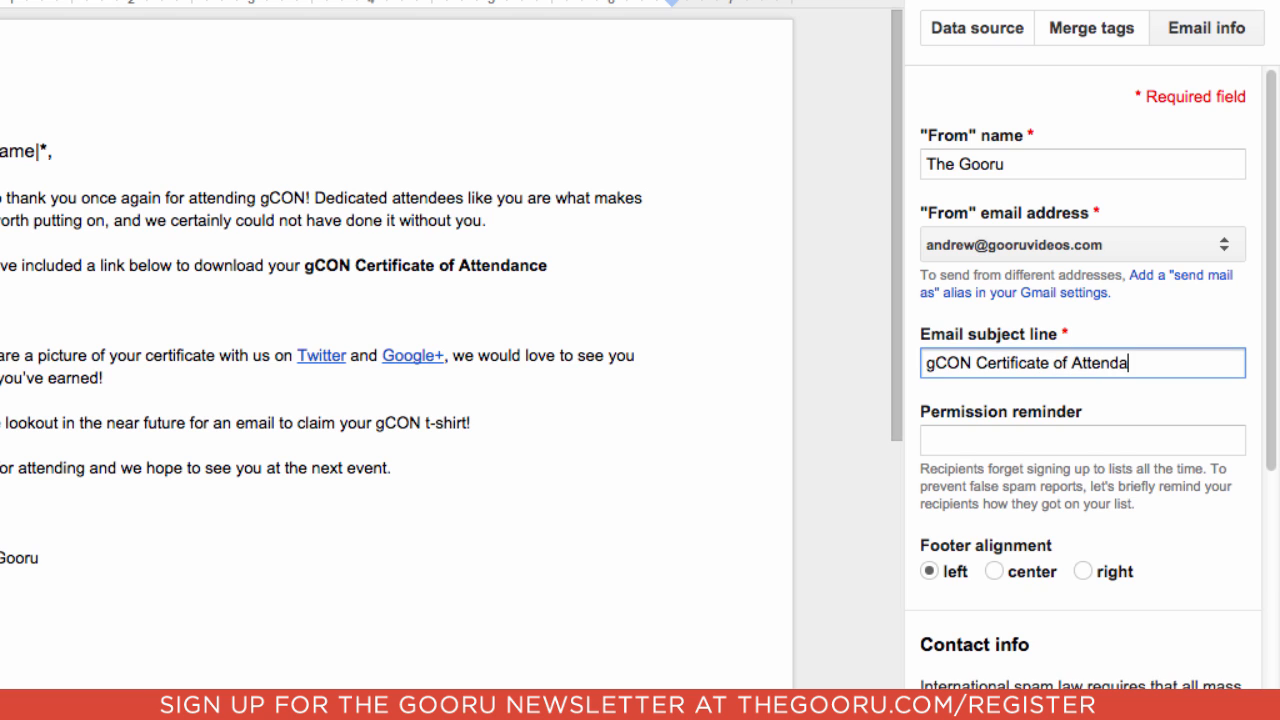
{"action": "type", "text": "nce"}
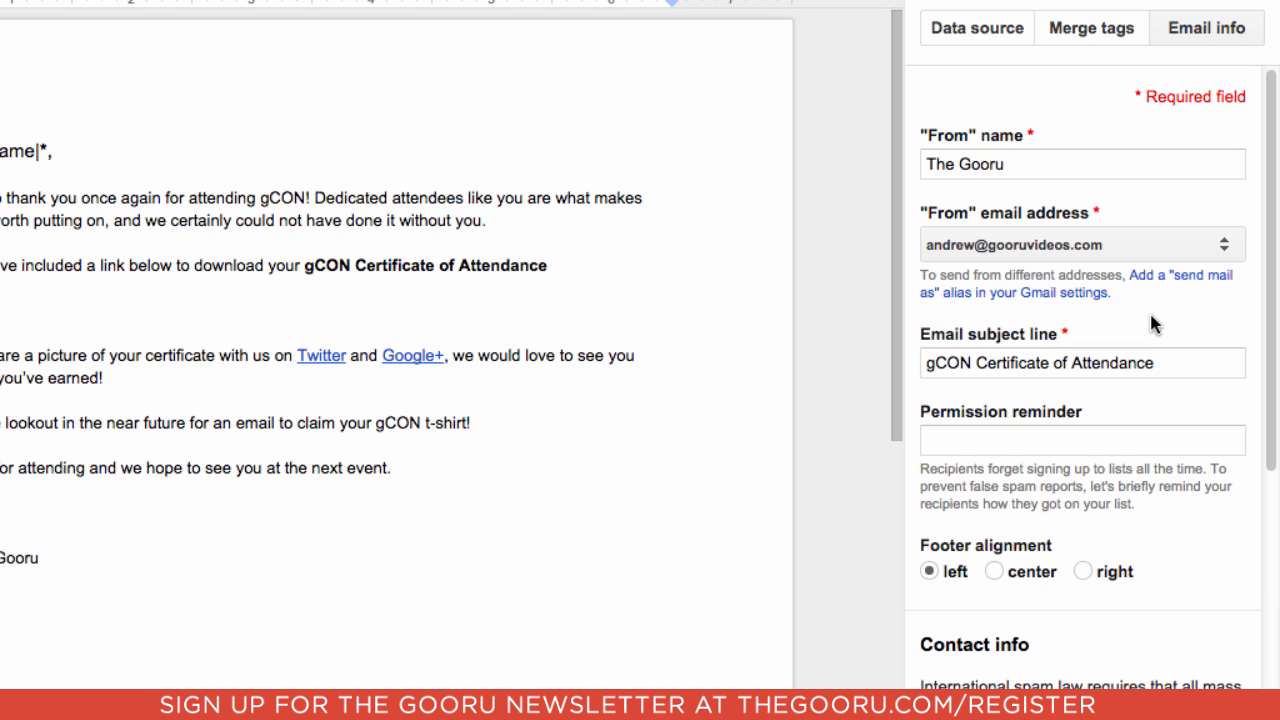
{"action": "mouse_move", "coordinate": [1152, 343]}
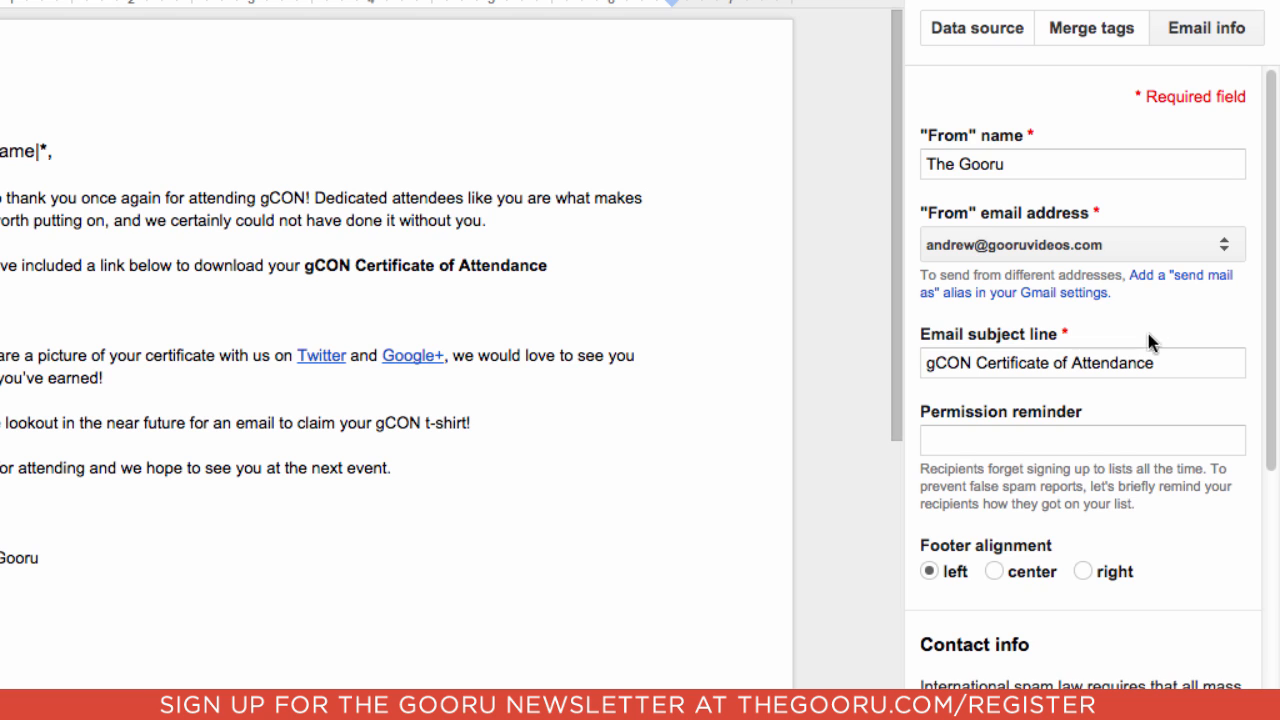
{"action": "mouse_move", "coordinate": [1044, 465]}
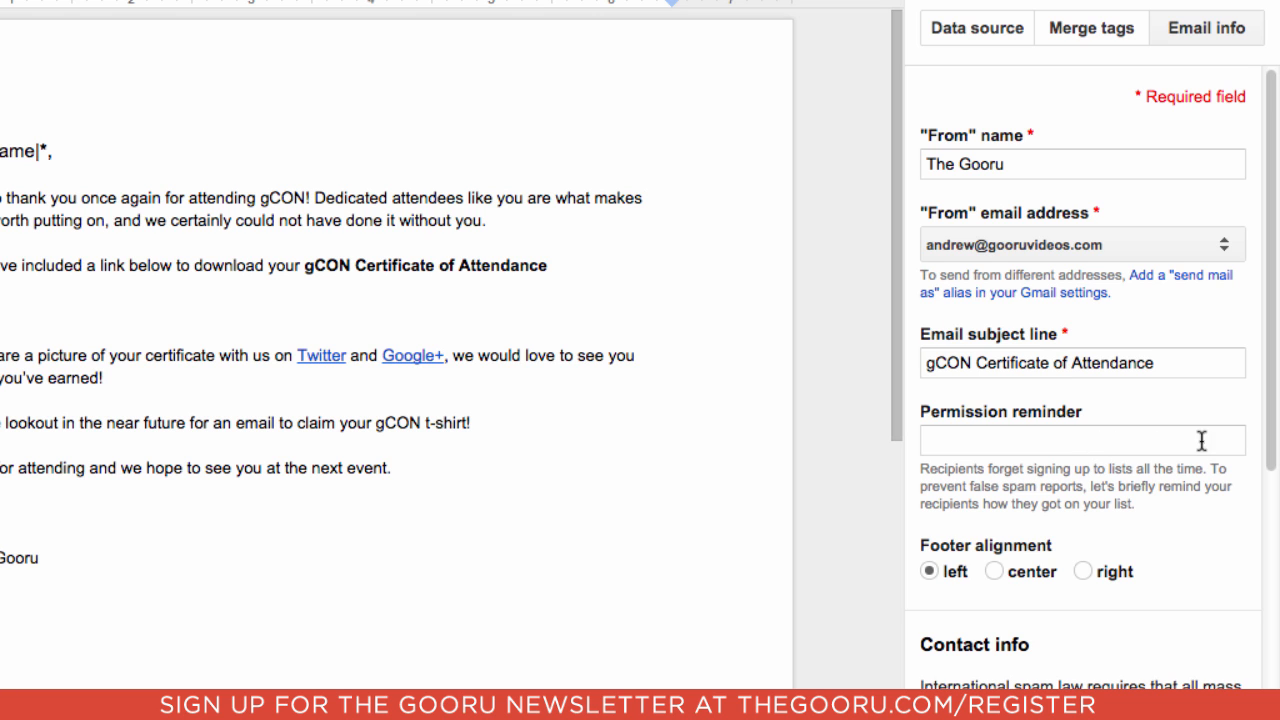
{"action": "mouse_move", "coordinate": [1251, 410]}
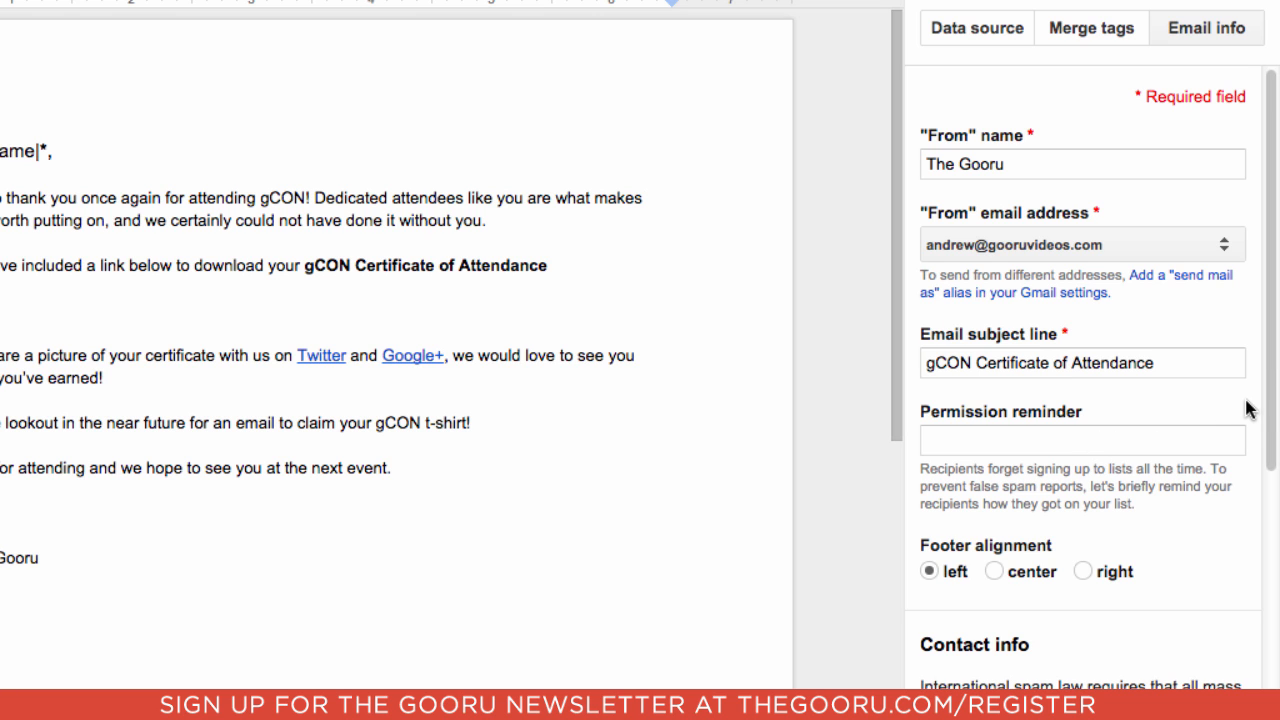
Step: Fill in The Gooru as the Contact info company and preview the merged email
{"action": "scroll", "scroll_direction": "down", "scroll_amount": 3}
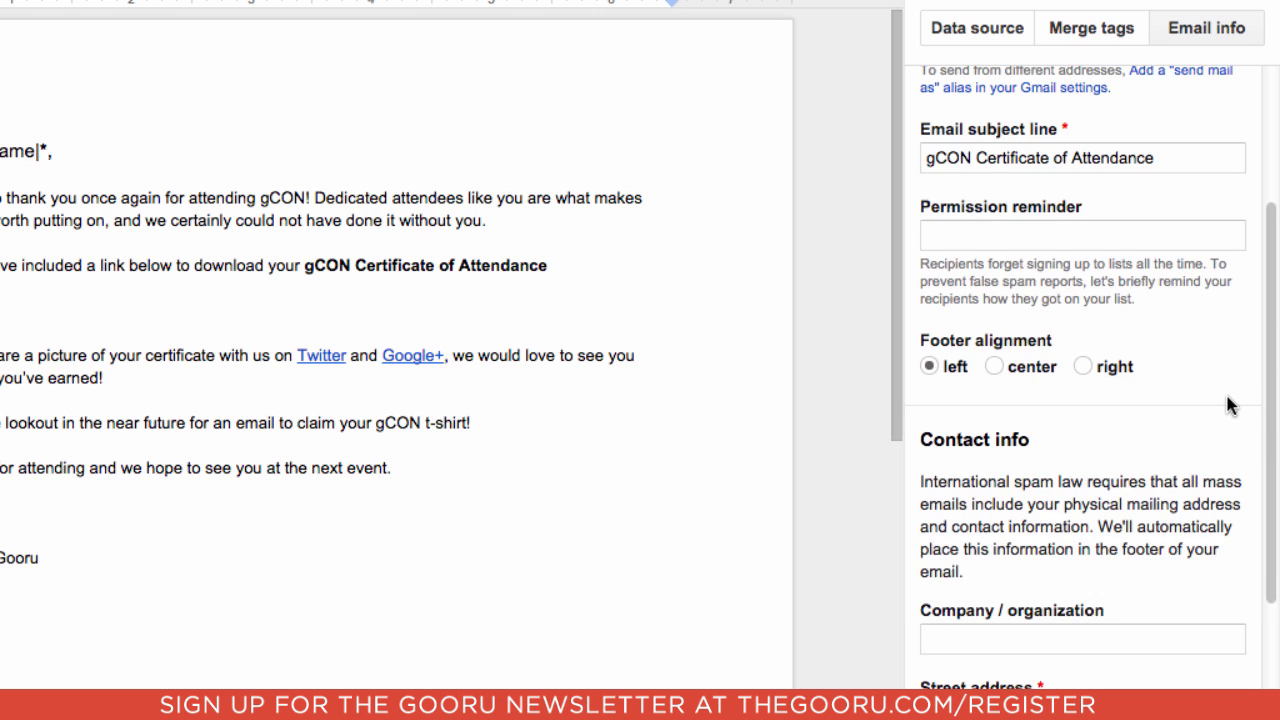
{"action": "scroll", "scroll_direction": "down", "scroll_amount": 3}
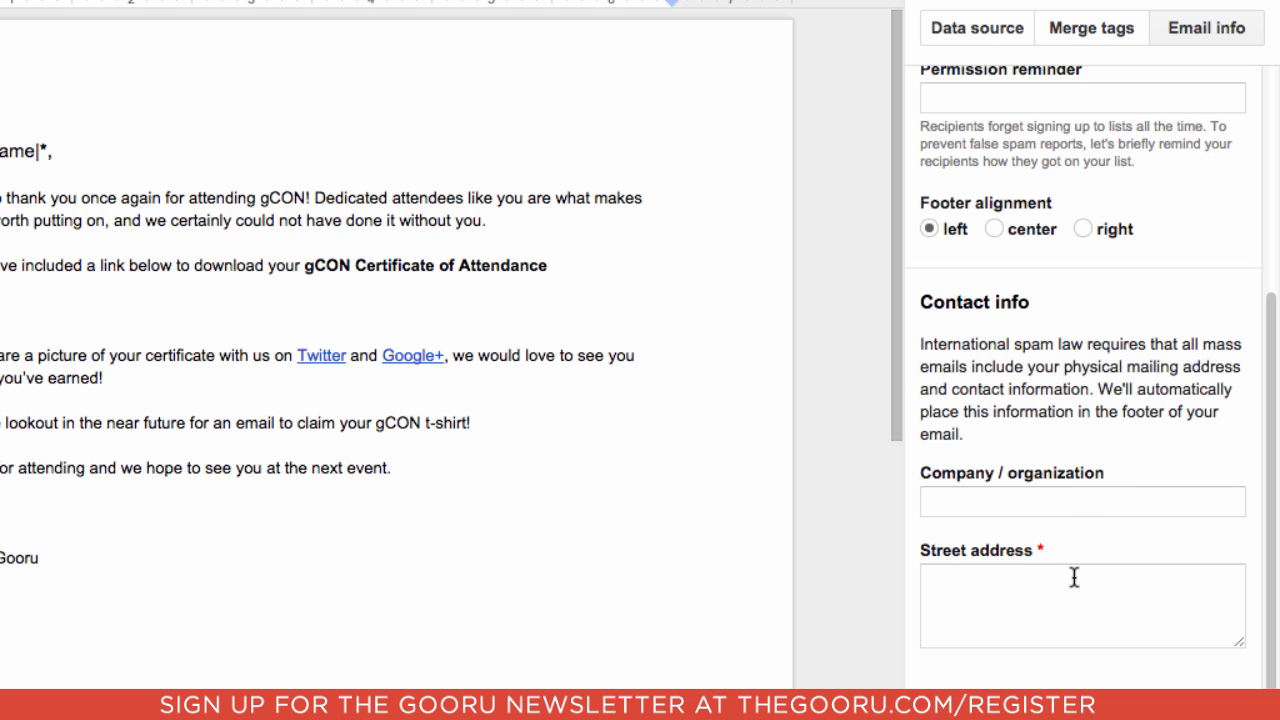
{"action": "left_click", "coordinate": [1082, 501]}
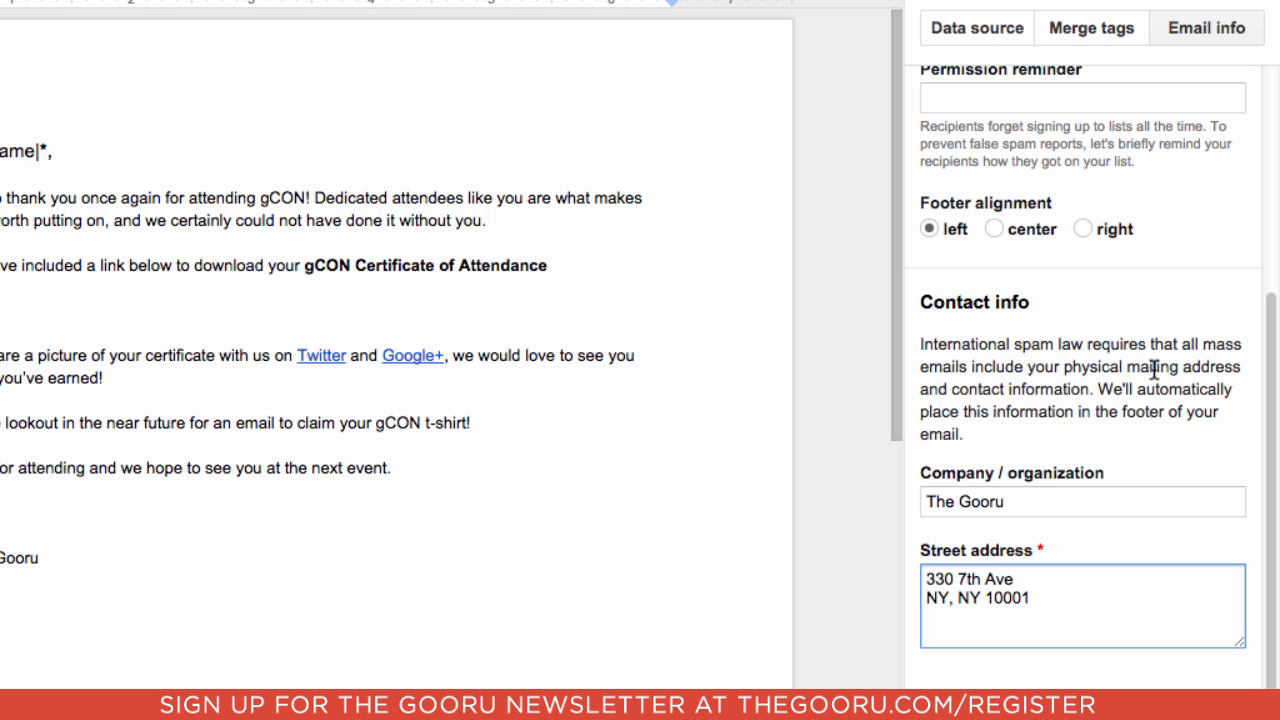
{"action": "left_click", "coordinate": [1030, 598]}
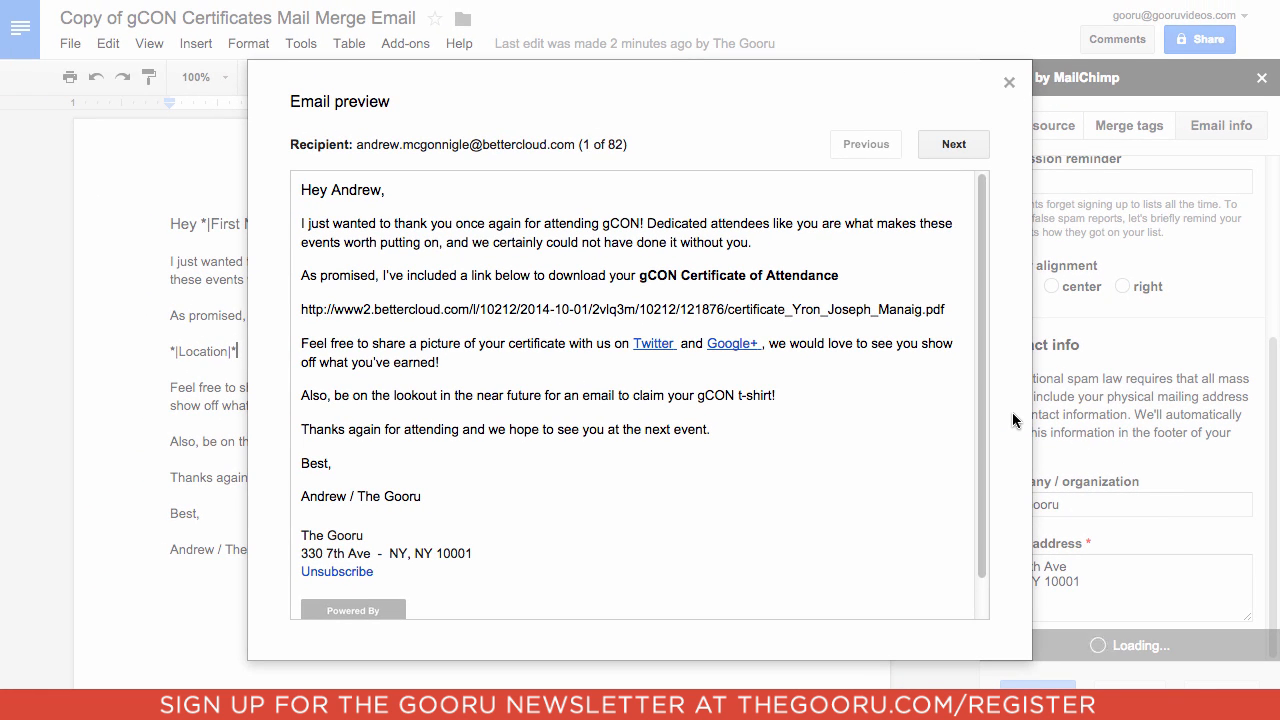
{"action": "mouse_move", "coordinate": [835, 418]}
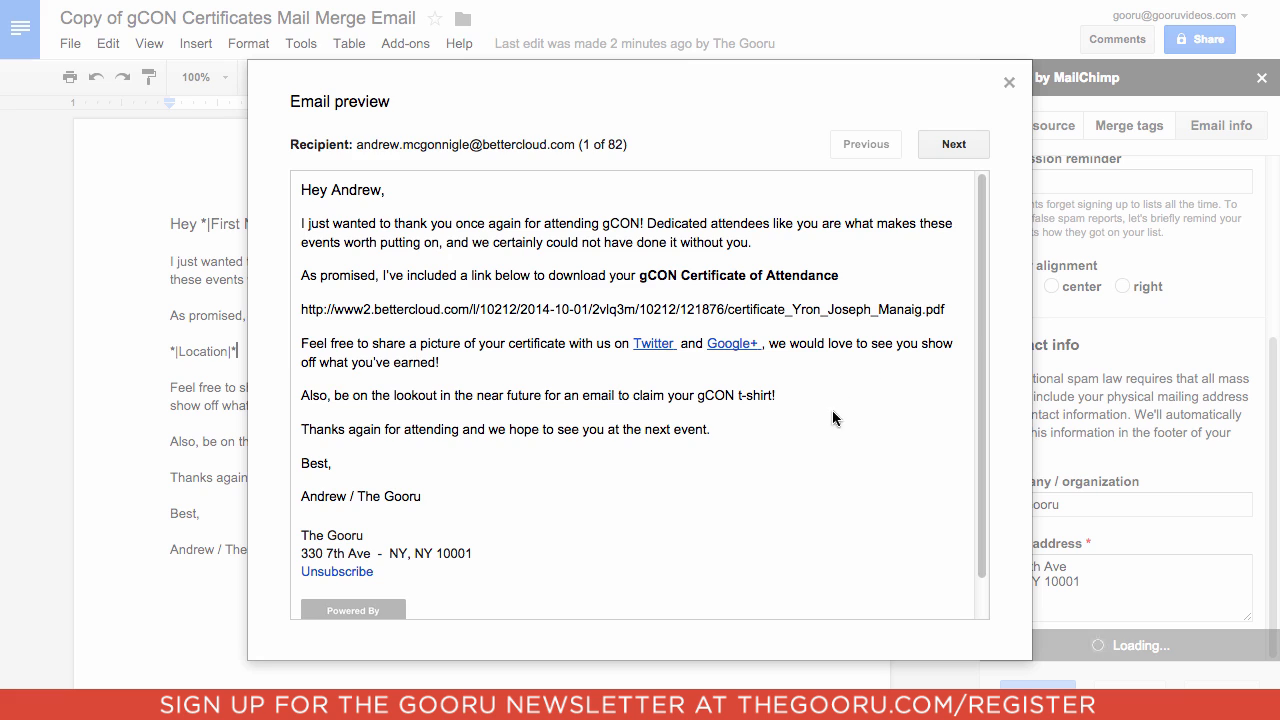
{"action": "mouse_move", "coordinate": [951, 195]}
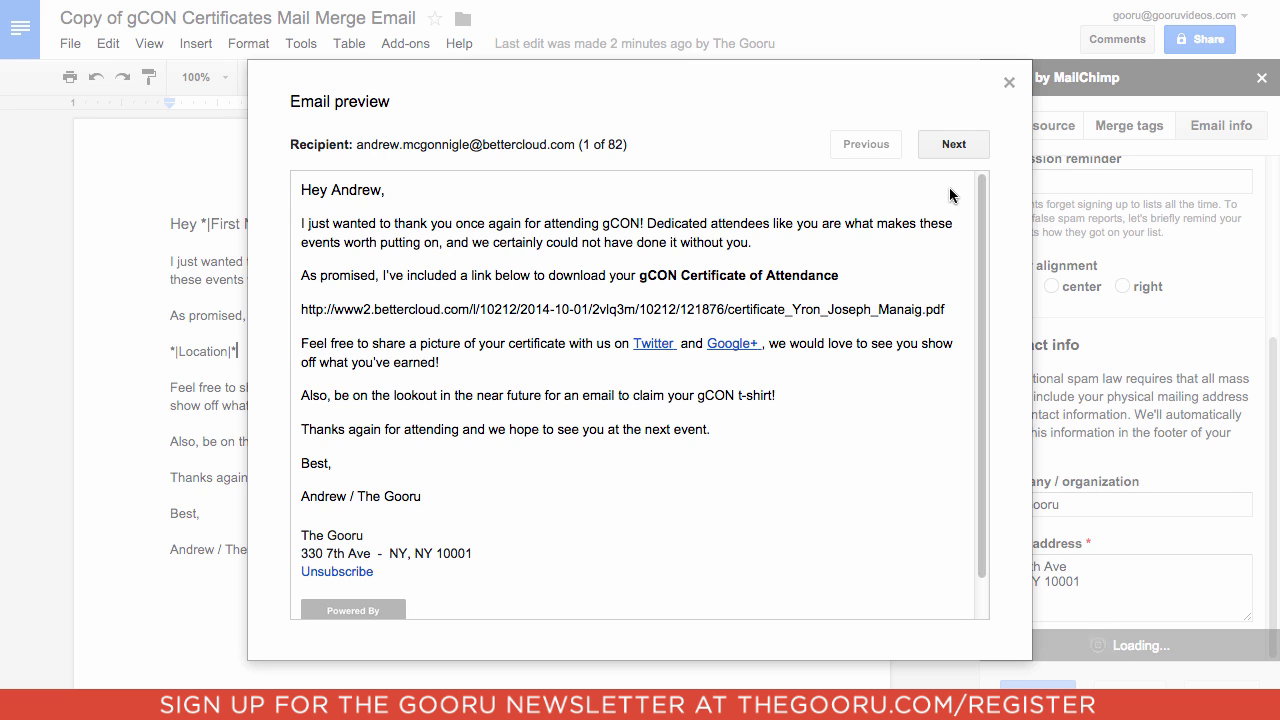
{"action": "left_click", "coordinate": [952, 144]}
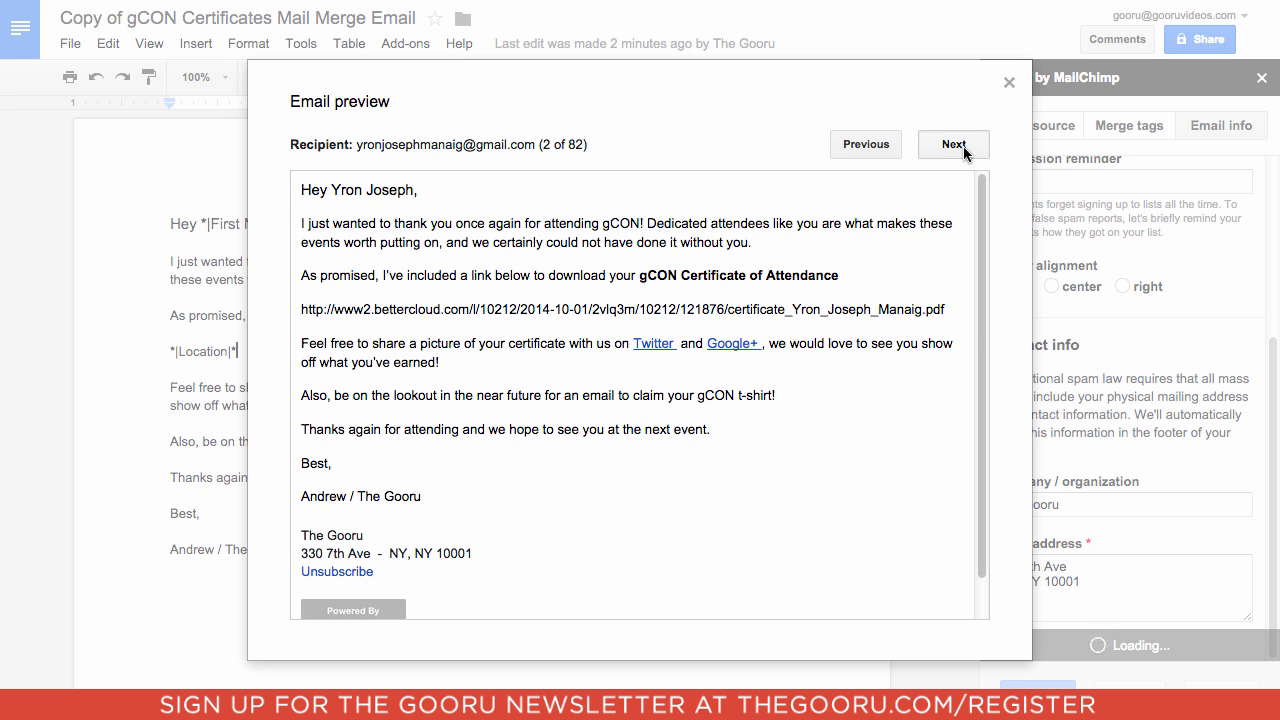
{"action": "left_click", "coordinate": [953, 144]}
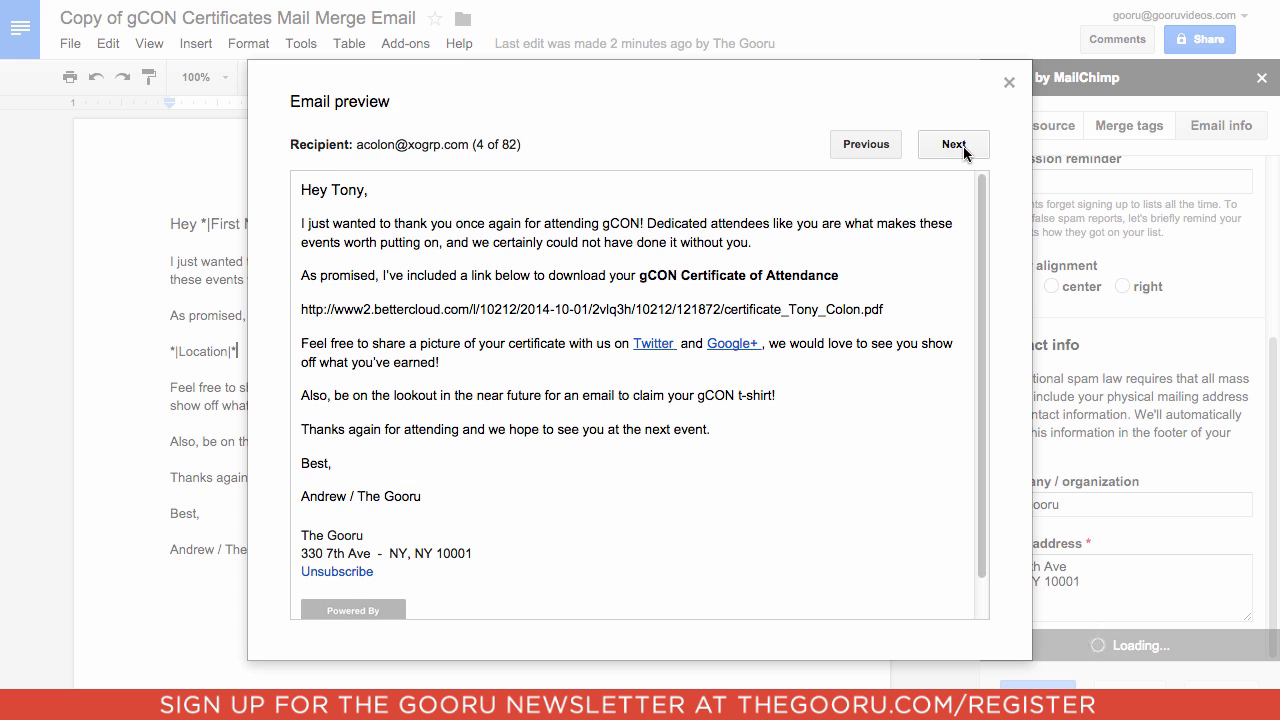
{"action": "left_click", "coordinate": [865, 144]}
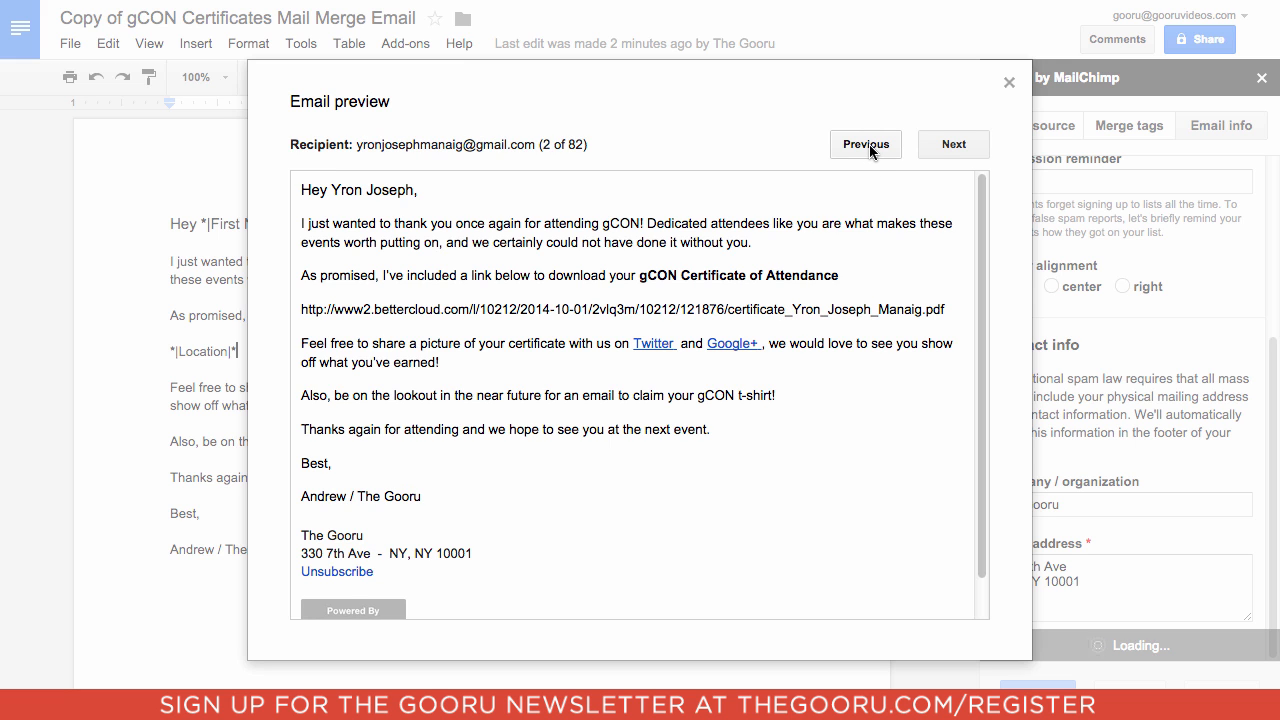
{"action": "left_click", "coordinate": [1008, 82]}
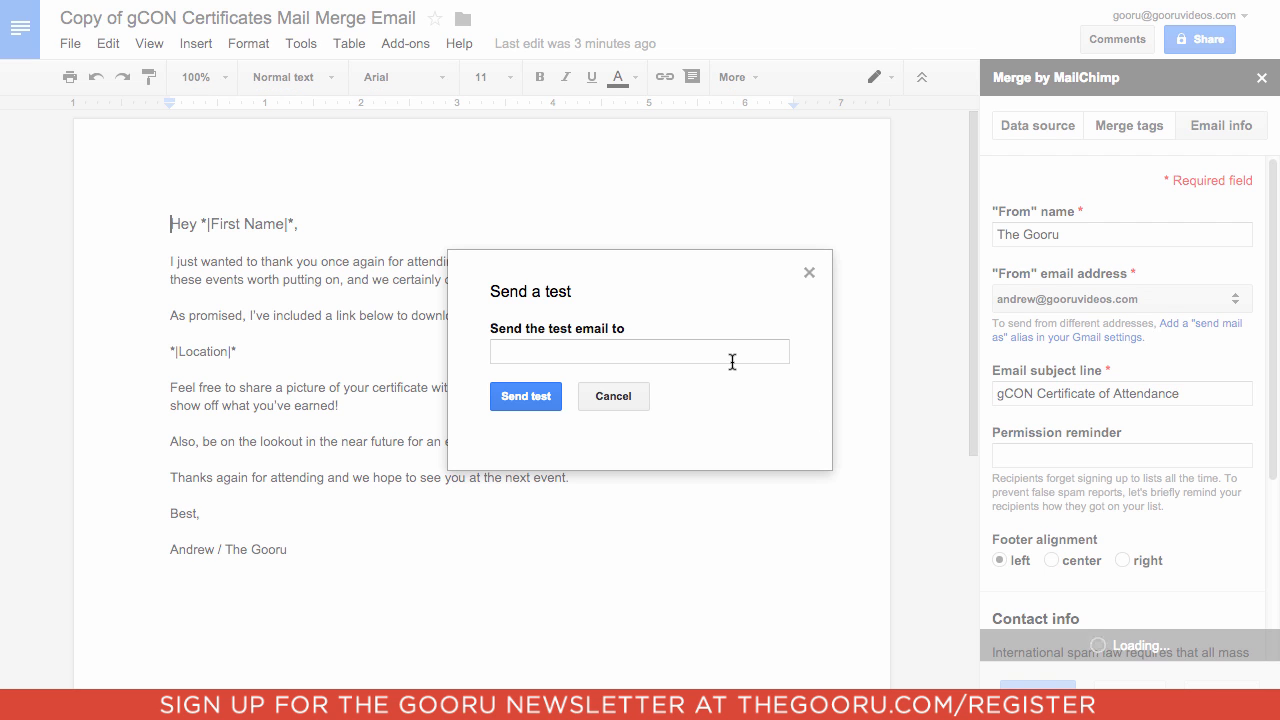
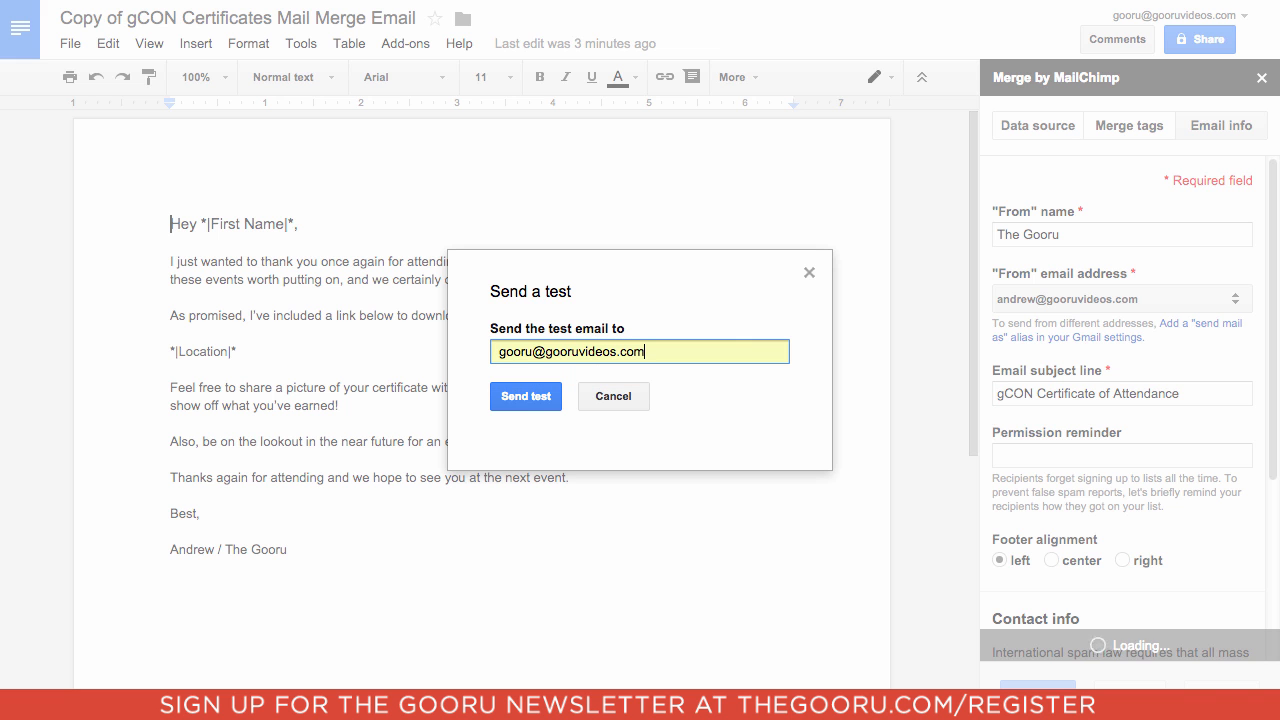
{"action": "left_click", "coordinate": [525, 396]}
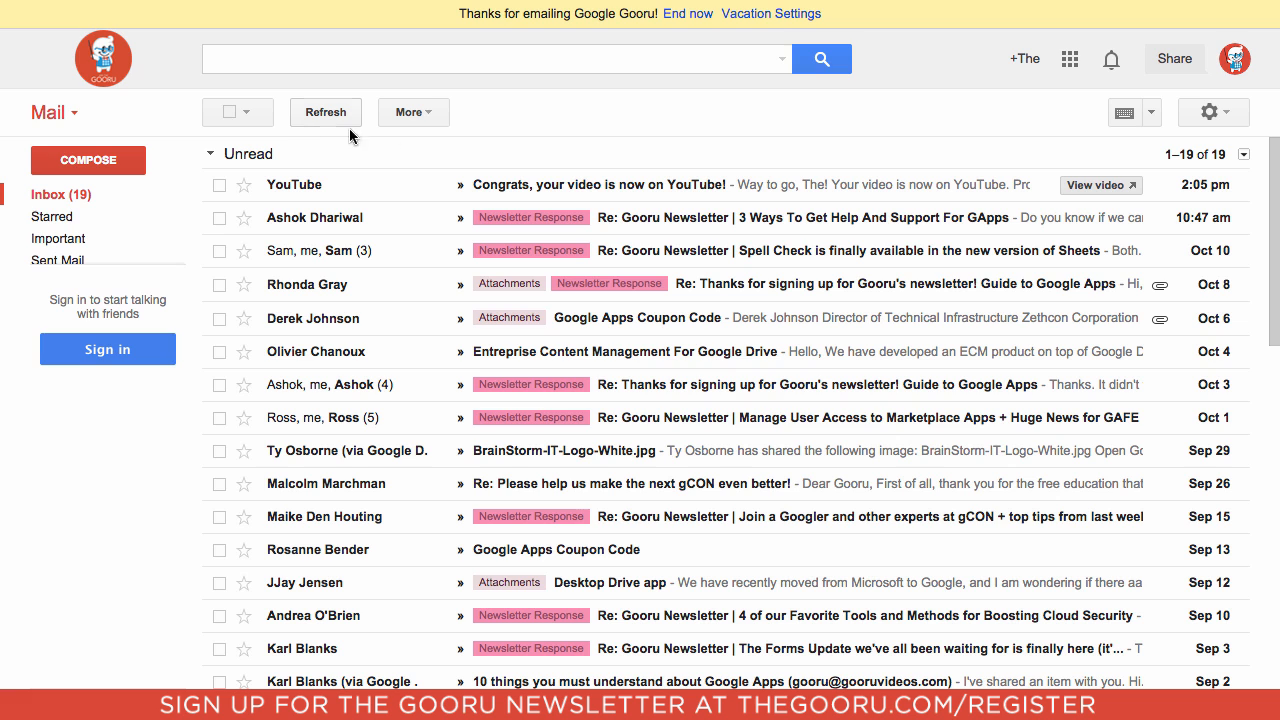
Step: Refresh Gmail and show images in the [Test] gCON Certificate of Attendance email
{"action": "left_click", "coordinate": [325, 111]}
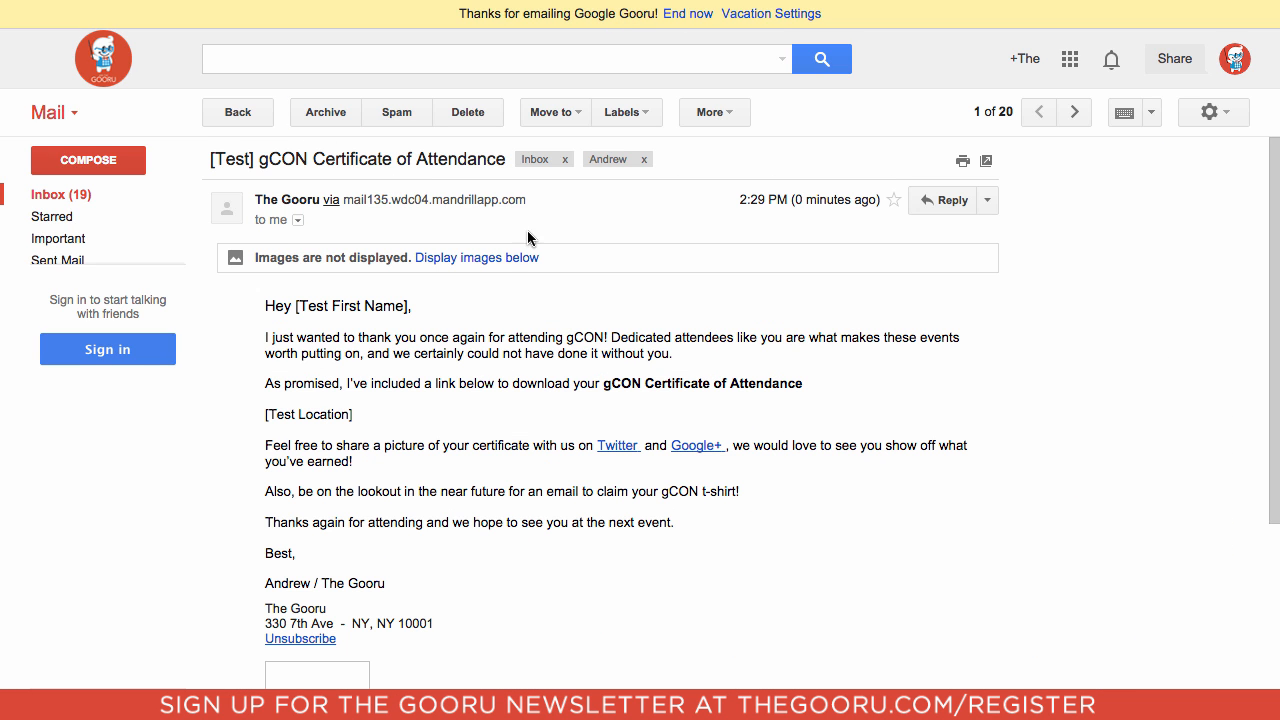
{"action": "mouse_move", "coordinate": [476, 257]}
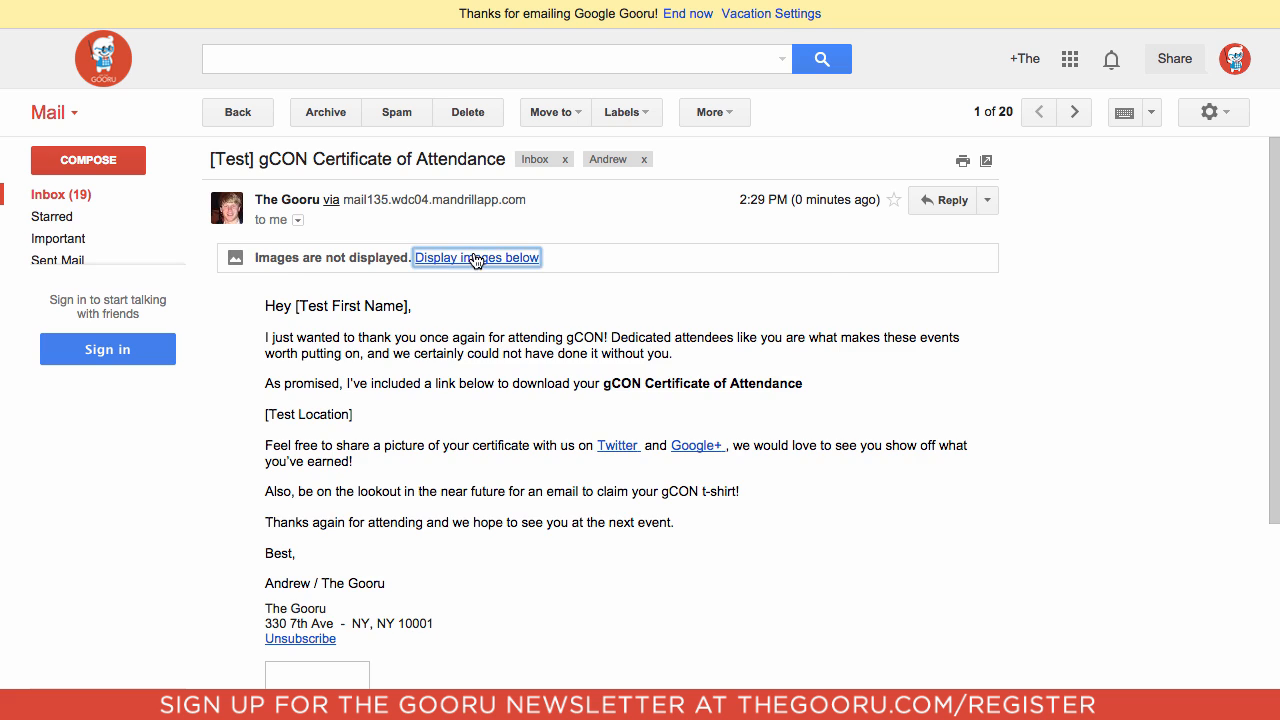
{"action": "left_click", "coordinate": [477, 257]}
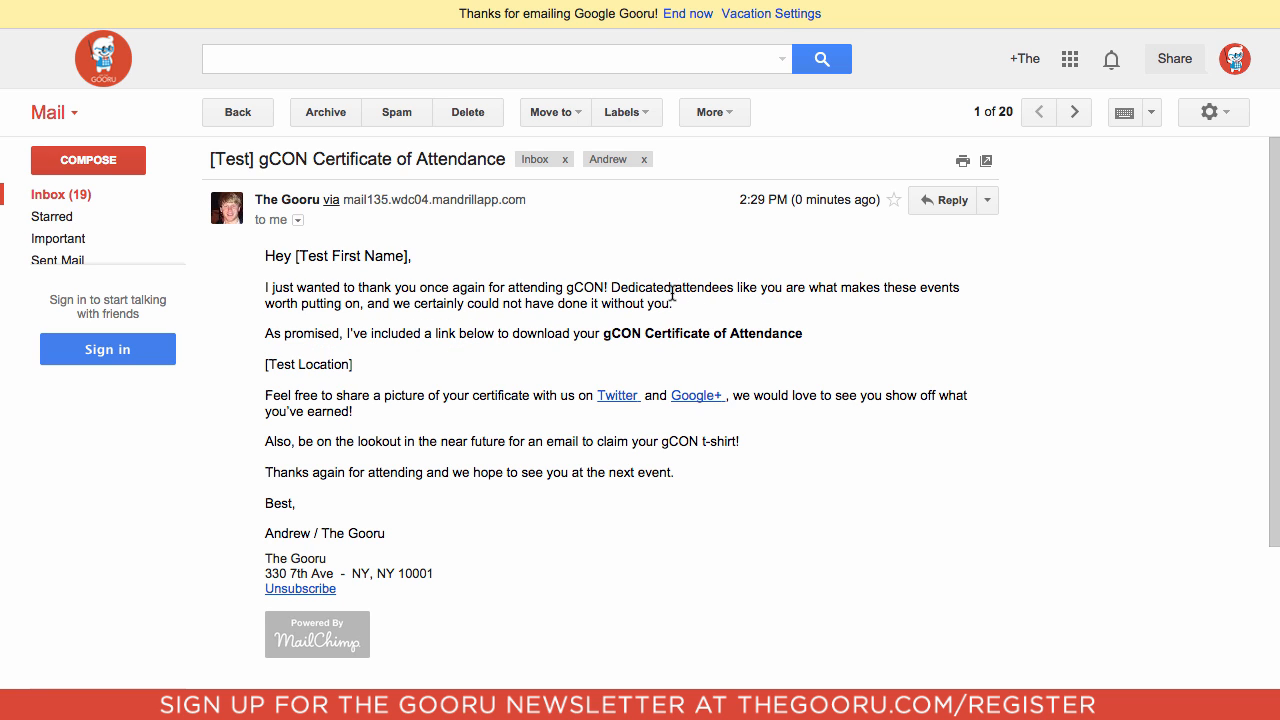
{"action": "mouse_move", "coordinate": [351, 6]}
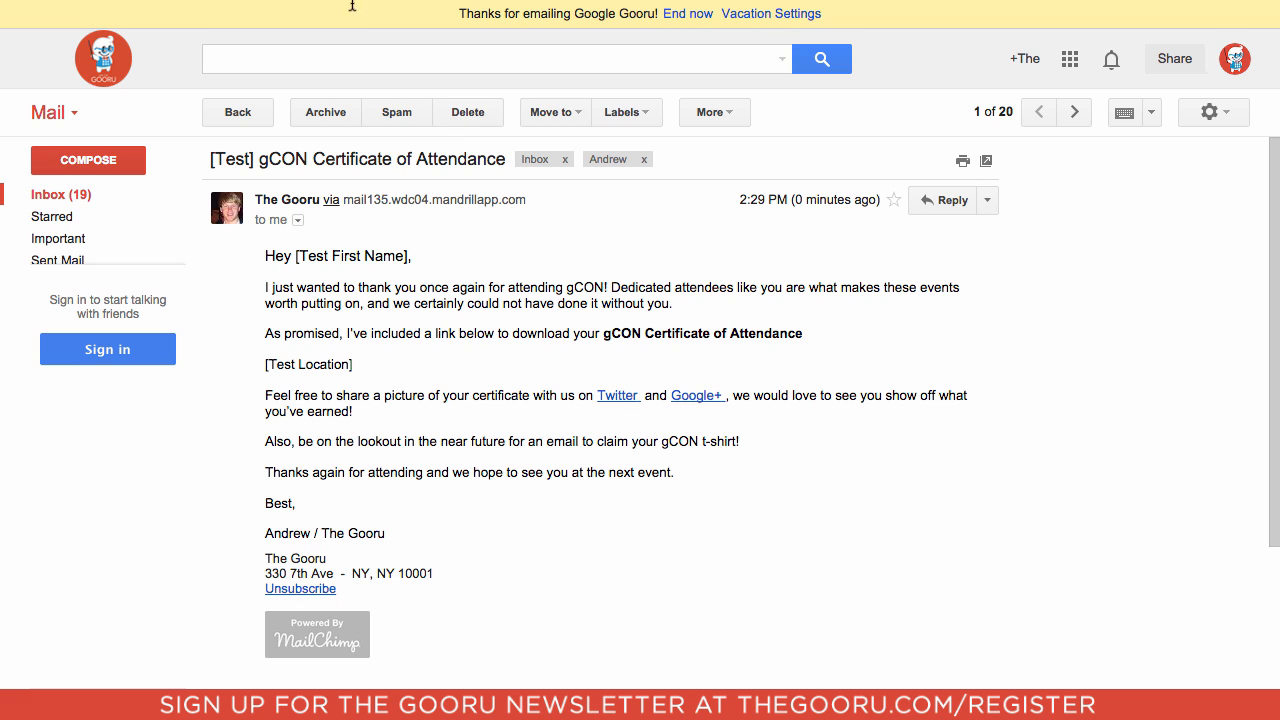